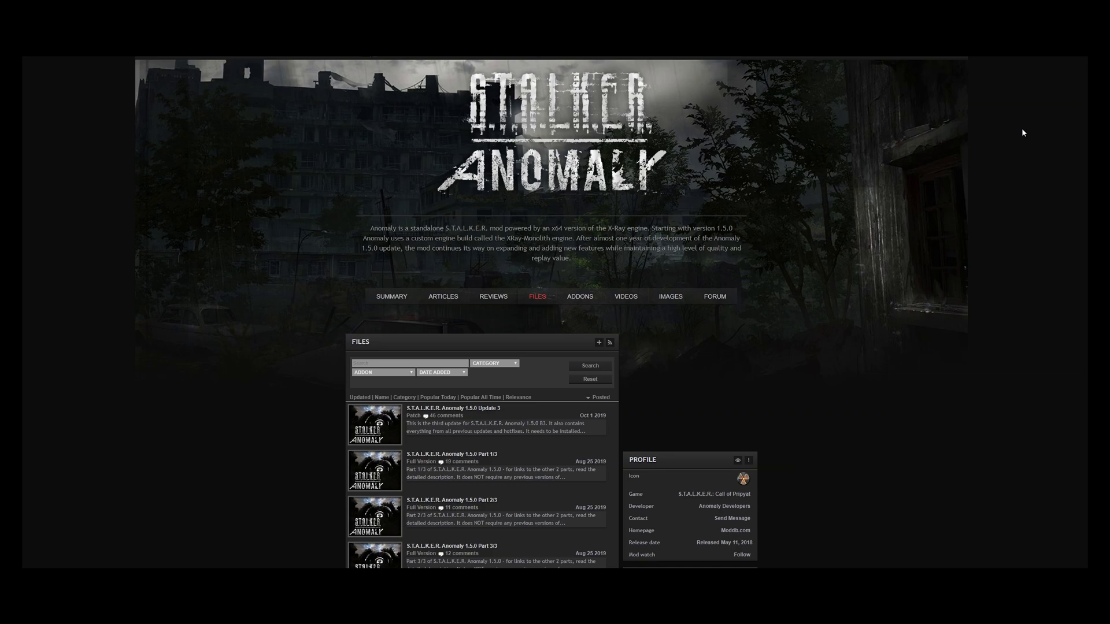
# Create a new desktop folder and name it 'Stalker' for the game files.
pyautogui.scroll(-3)
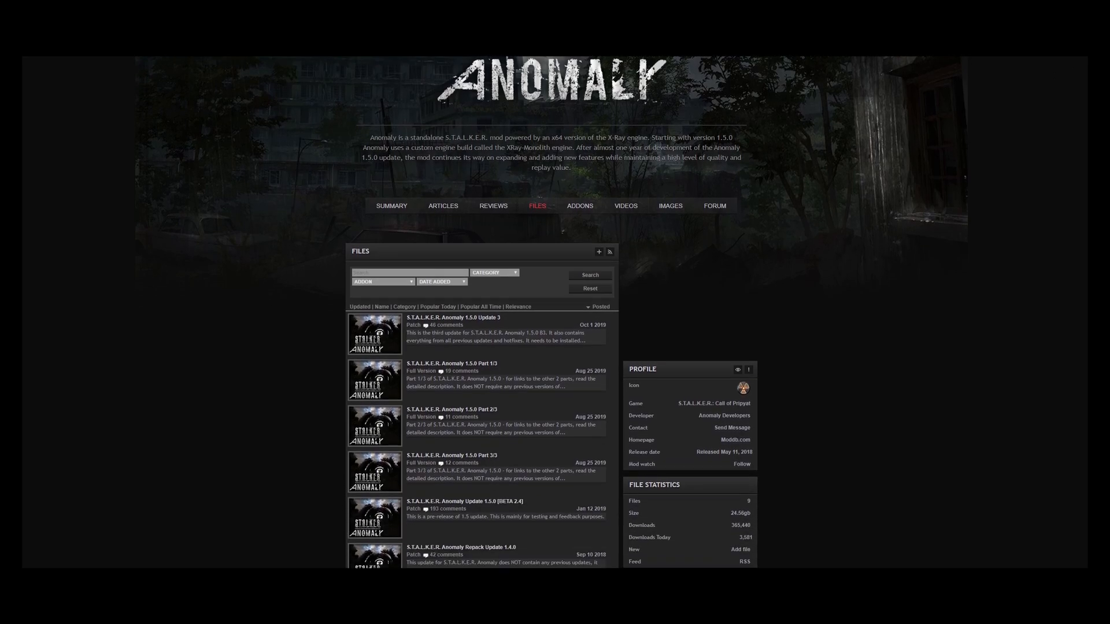
pyautogui.scroll(-3)
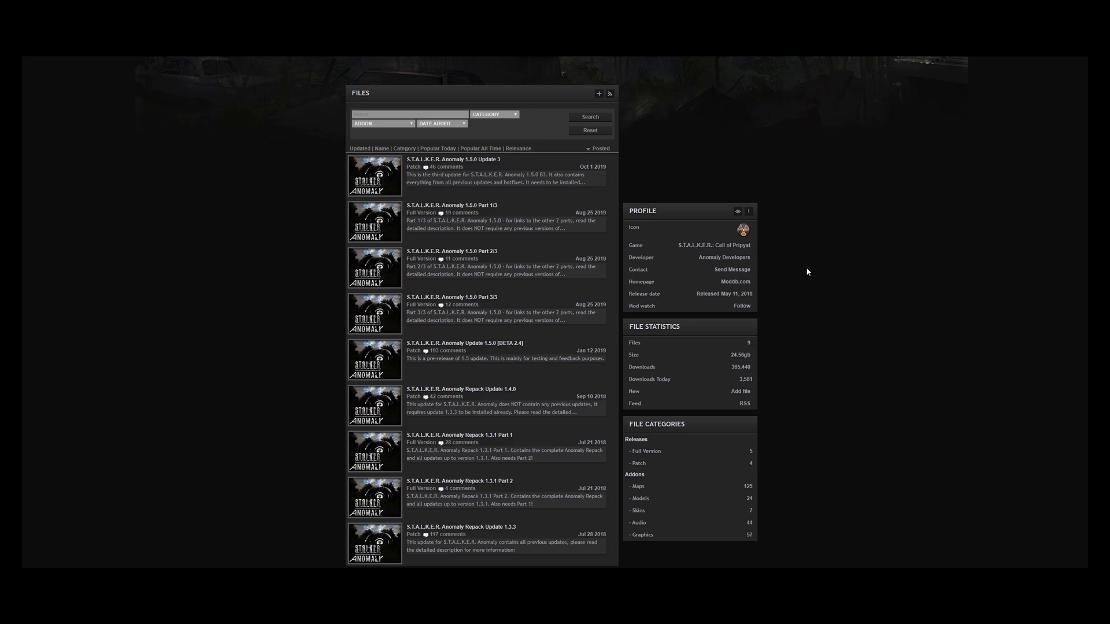
pyautogui.moveTo(809, 269)
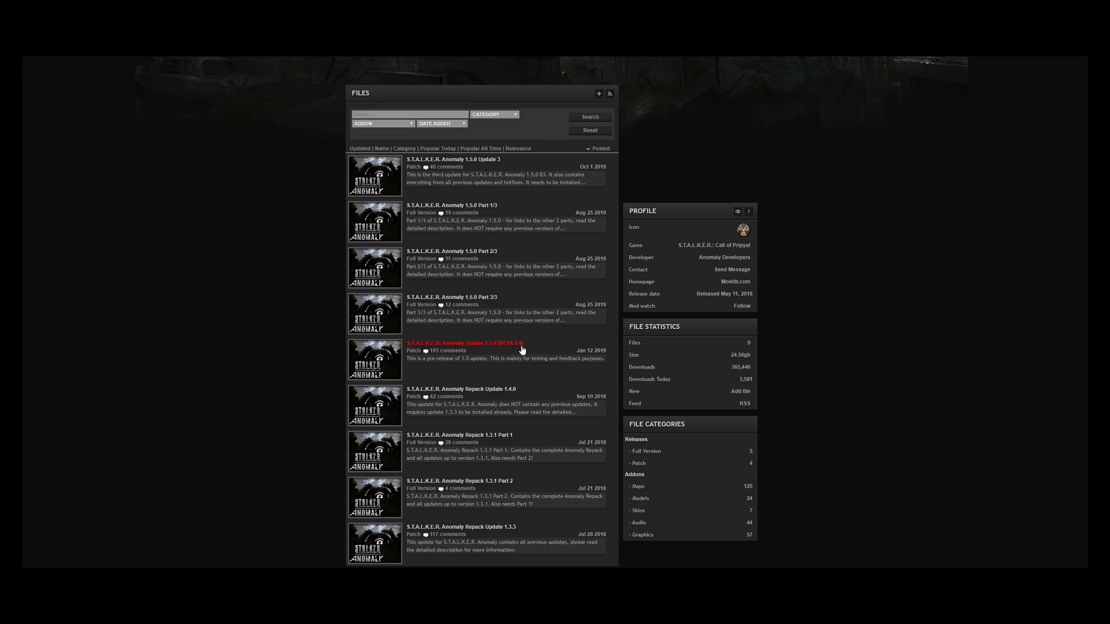
pyautogui.moveTo(493, 350)
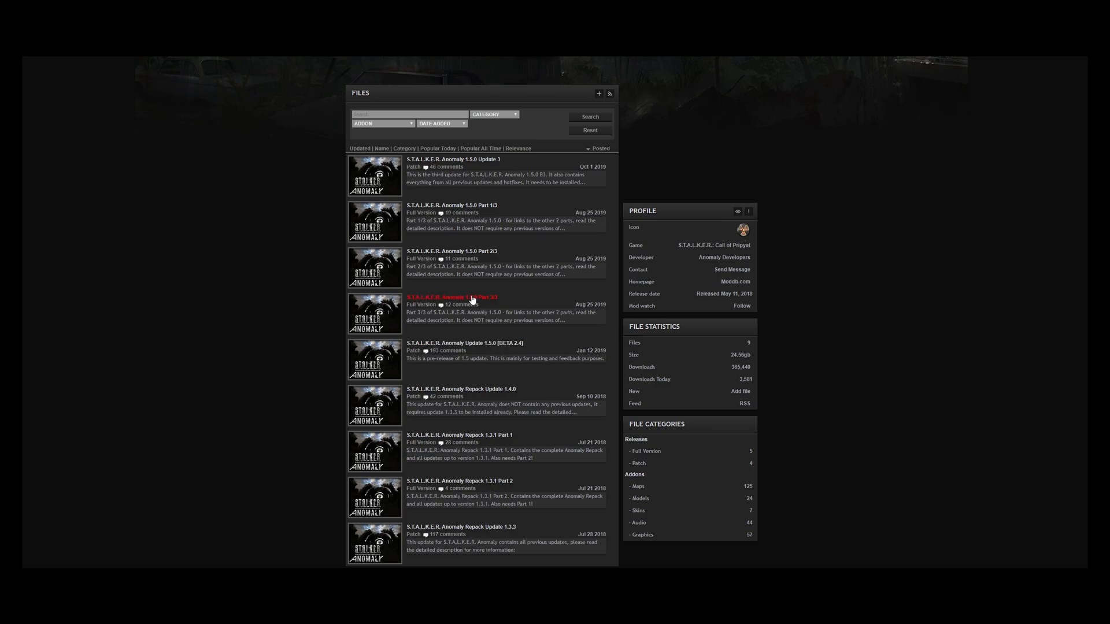
pyautogui.moveTo(485, 308)
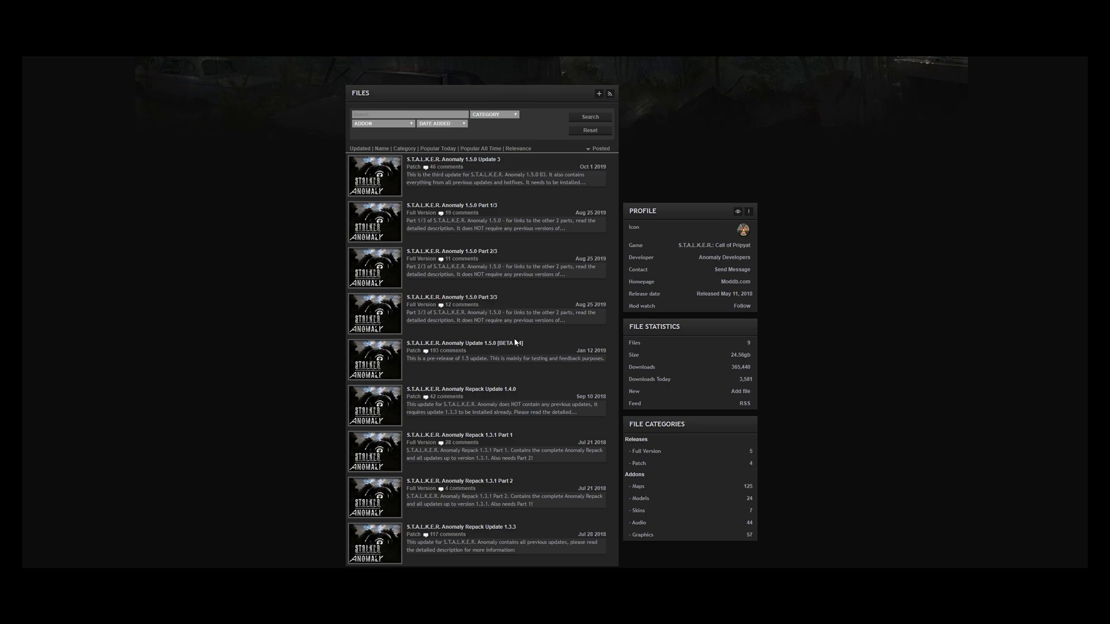
pyautogui.moveTo(484, 206)
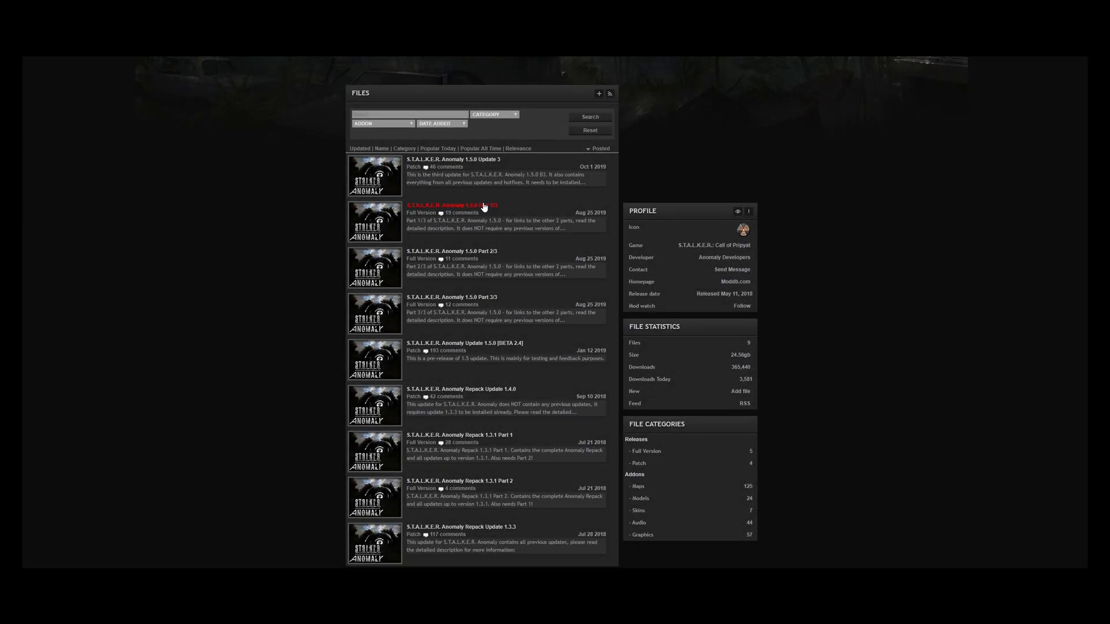
pyautogui.moveTo(477, 211)
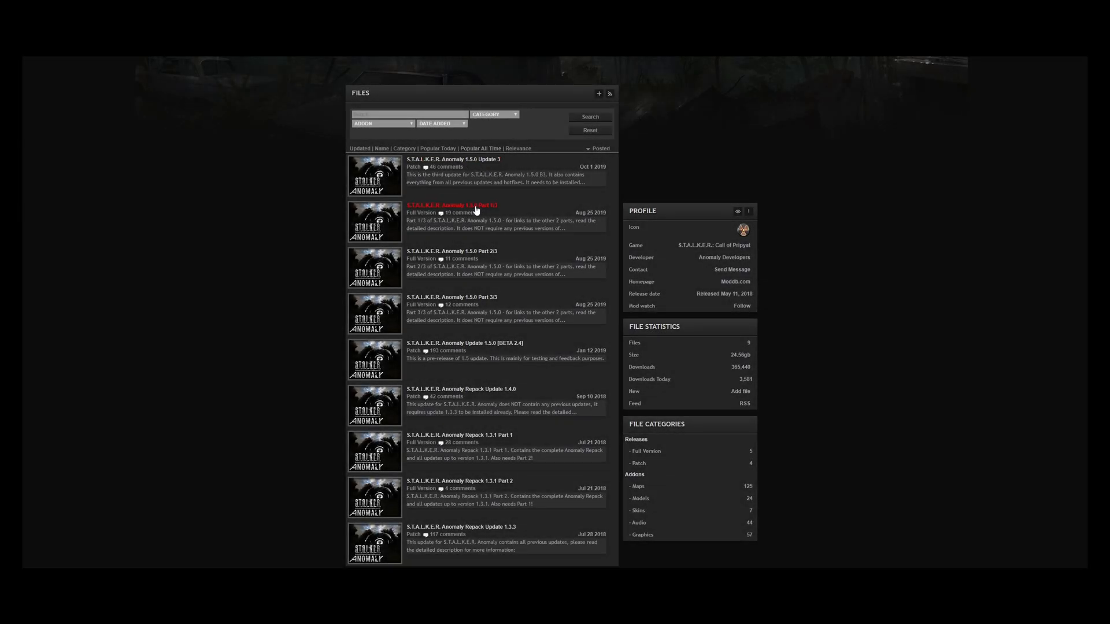
pyautogui.moveTo(491, 215)
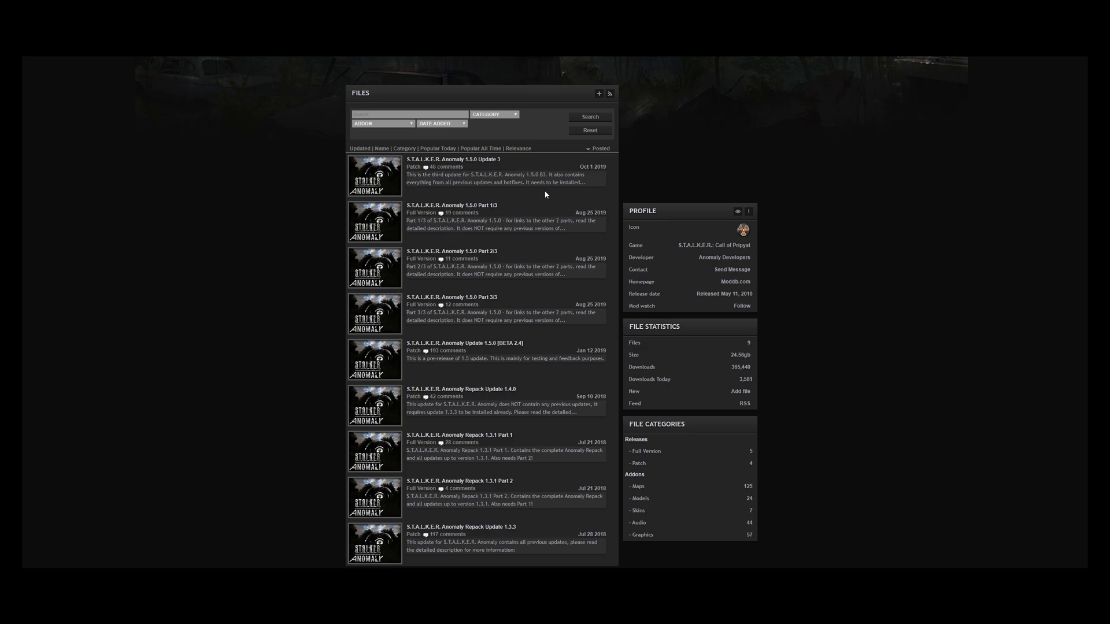
pyautogui.moveTo(545, 194)
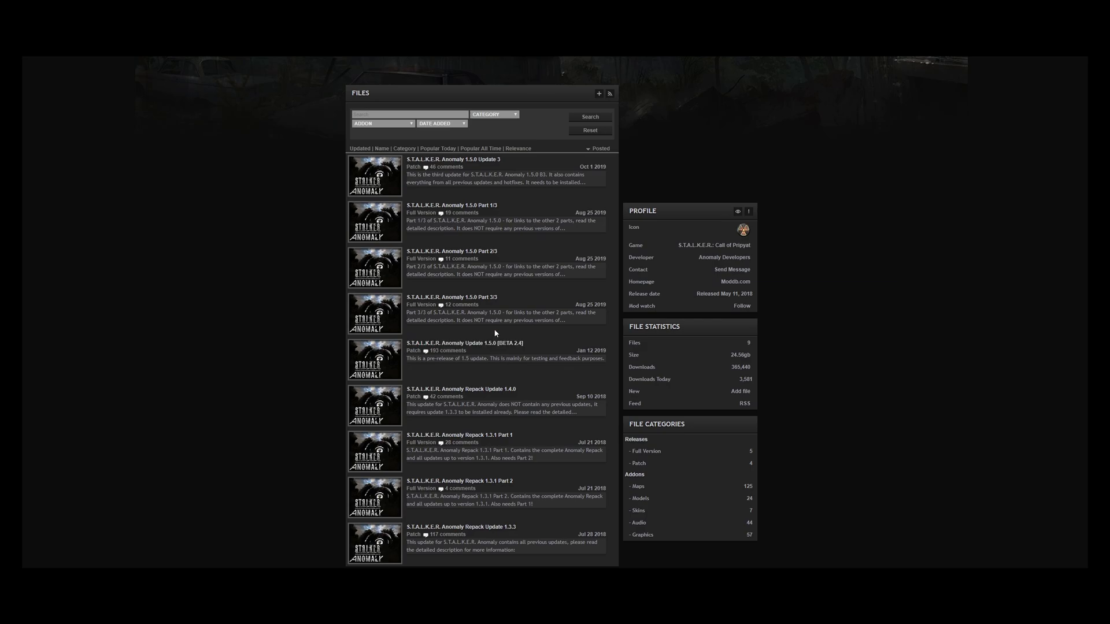
pyautogui.moveTo(451, 205)
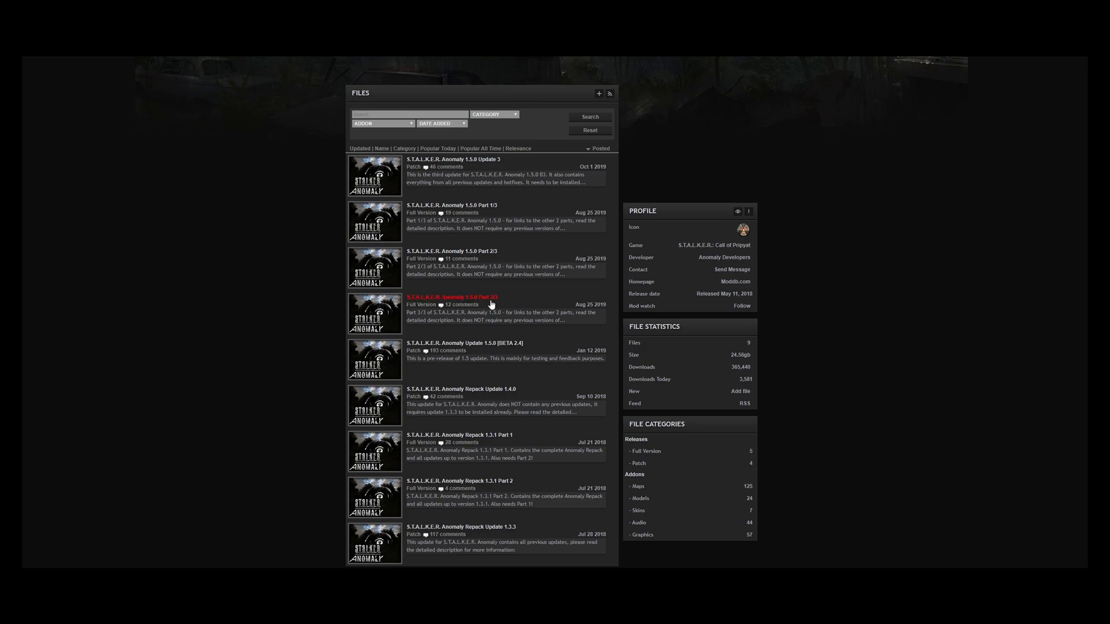
pyautogui.moveTo(492, 165)
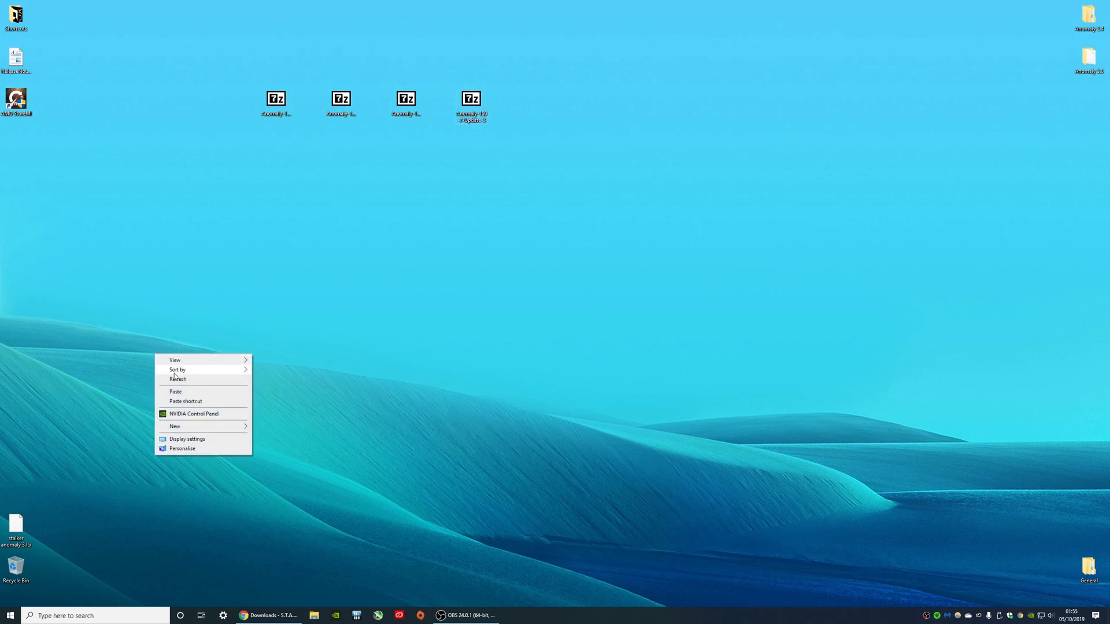
pyautogui.click(174, 427)
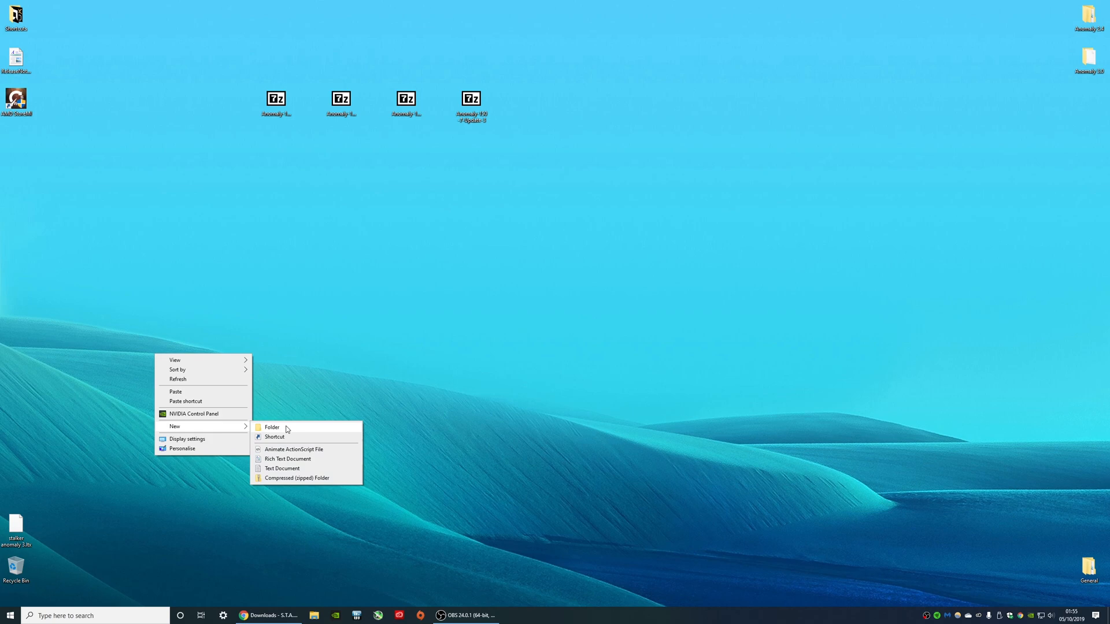
pyautogui.click(272, 428)
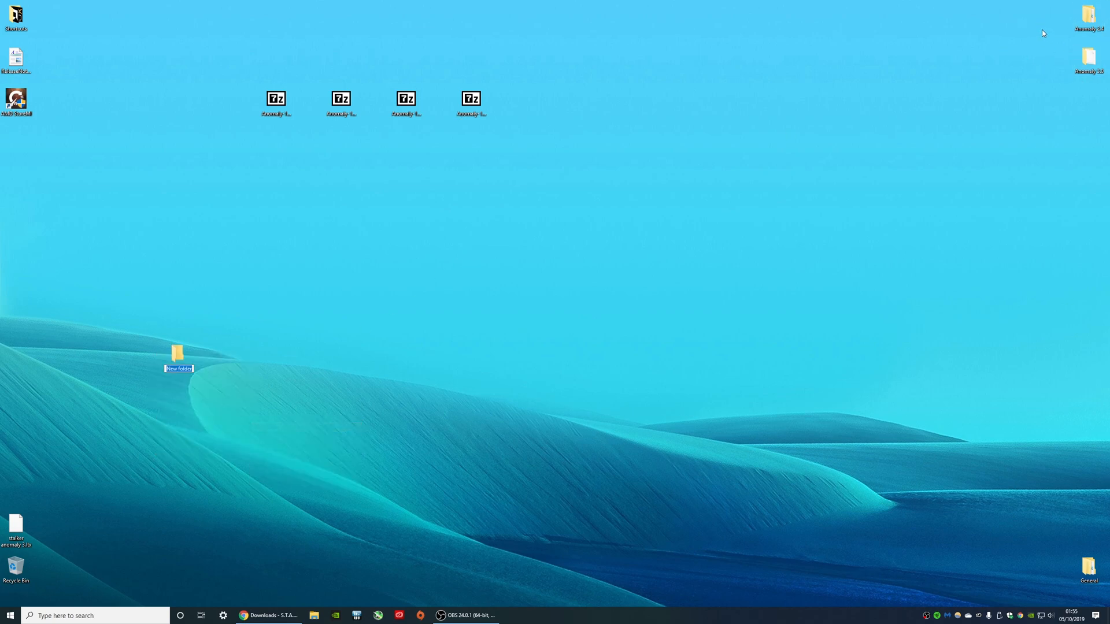
pyautogui.moveTo(1076, 71)
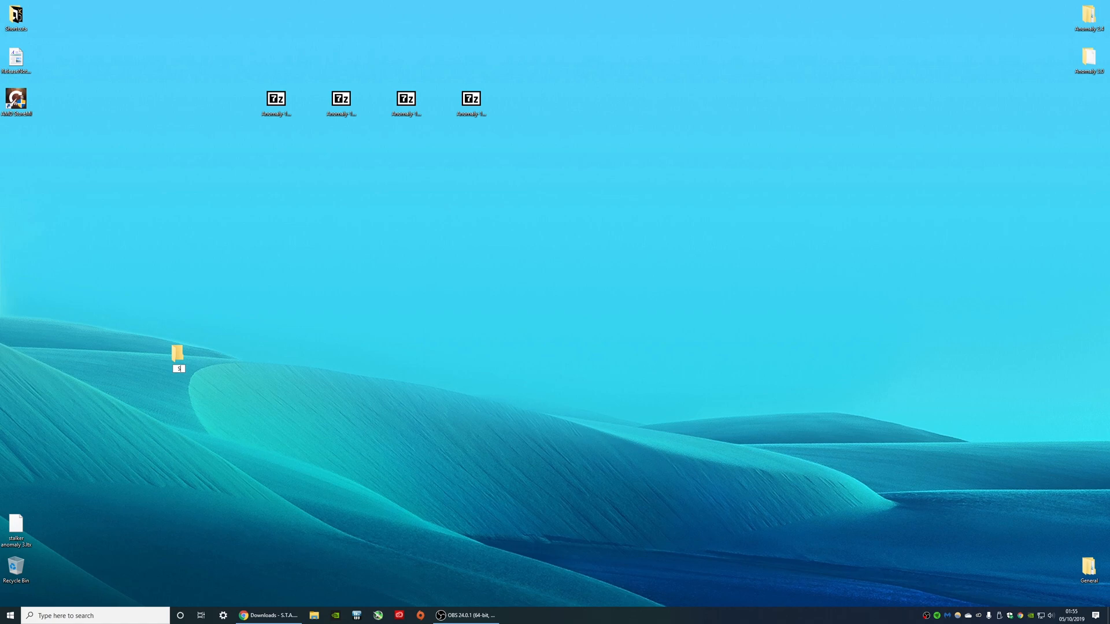
pyautogui.write('Stalker Anomaly')
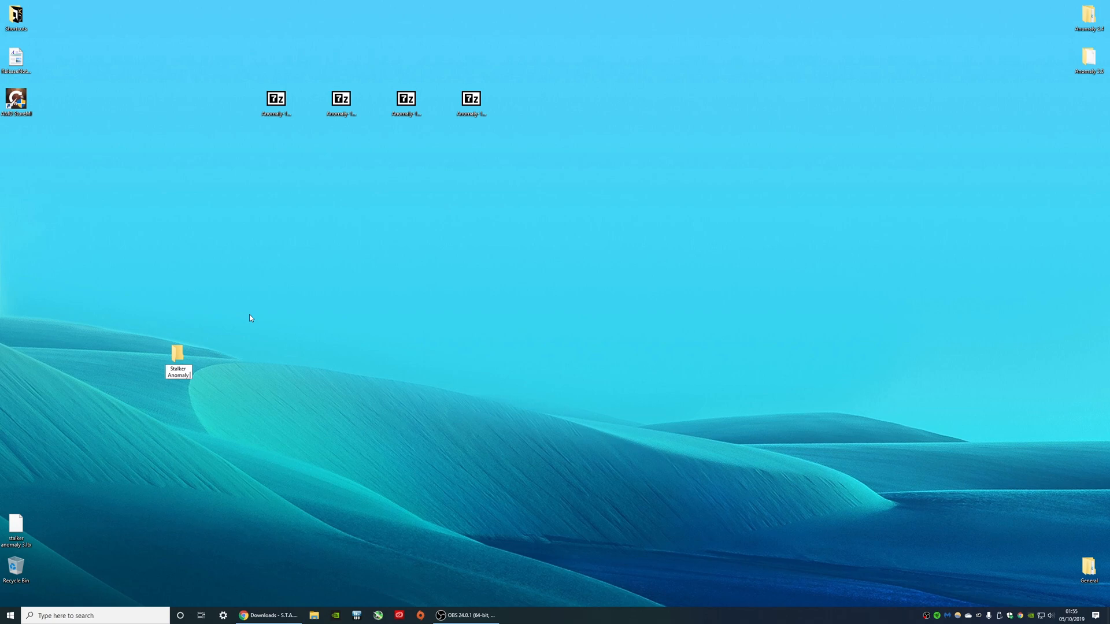
pyautogui.click(178, 355)
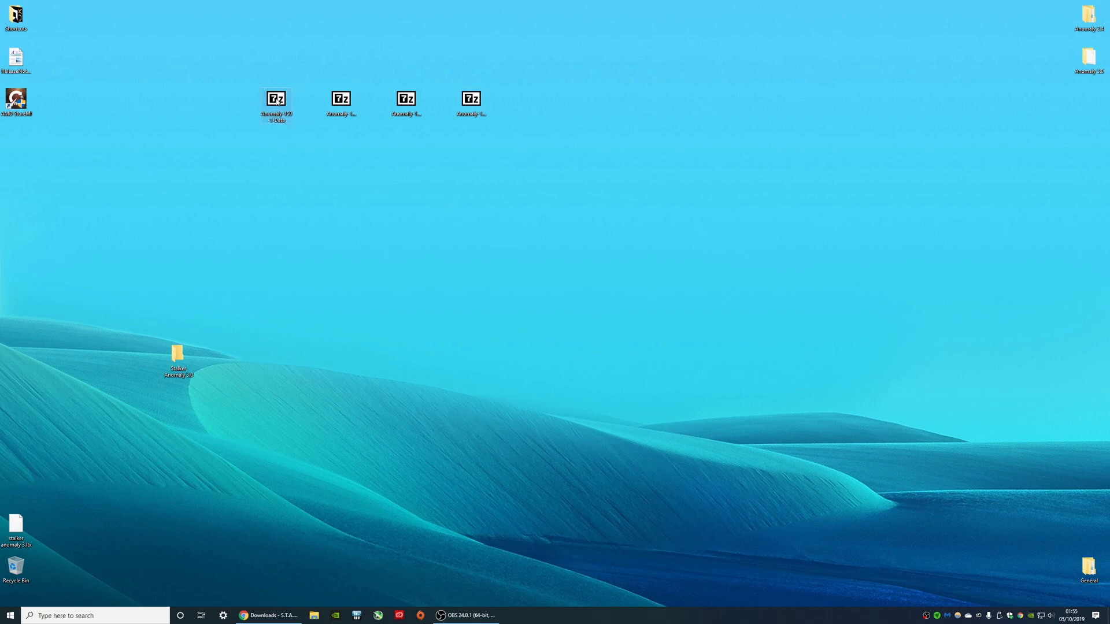
# Extract the db folder from Anomaly-150-1-Data.7z into the Stalker Anomaly 3.0 desktop folder.
pyautogui.doubleClick(278, 98)
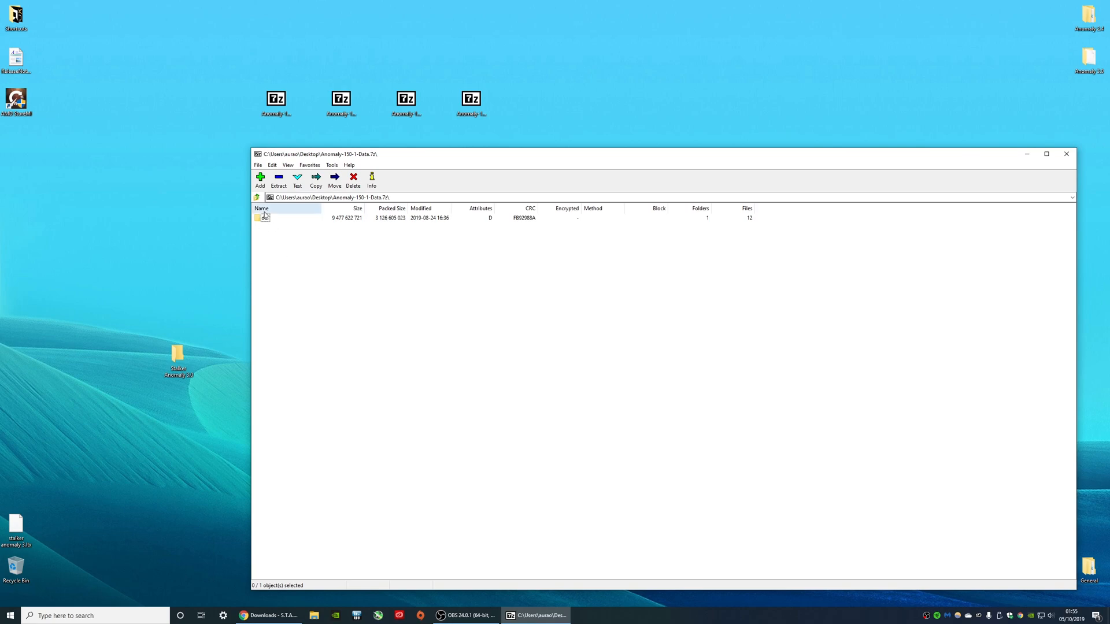
pyautogui.click(262, 217)
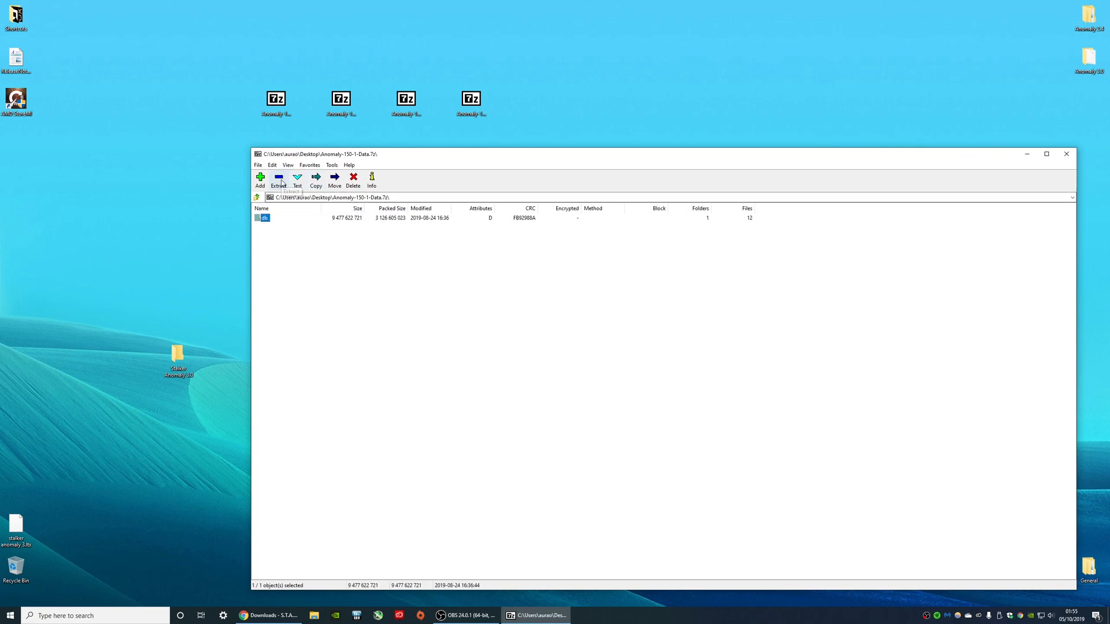
pyautogui.moveTo(78, 232)
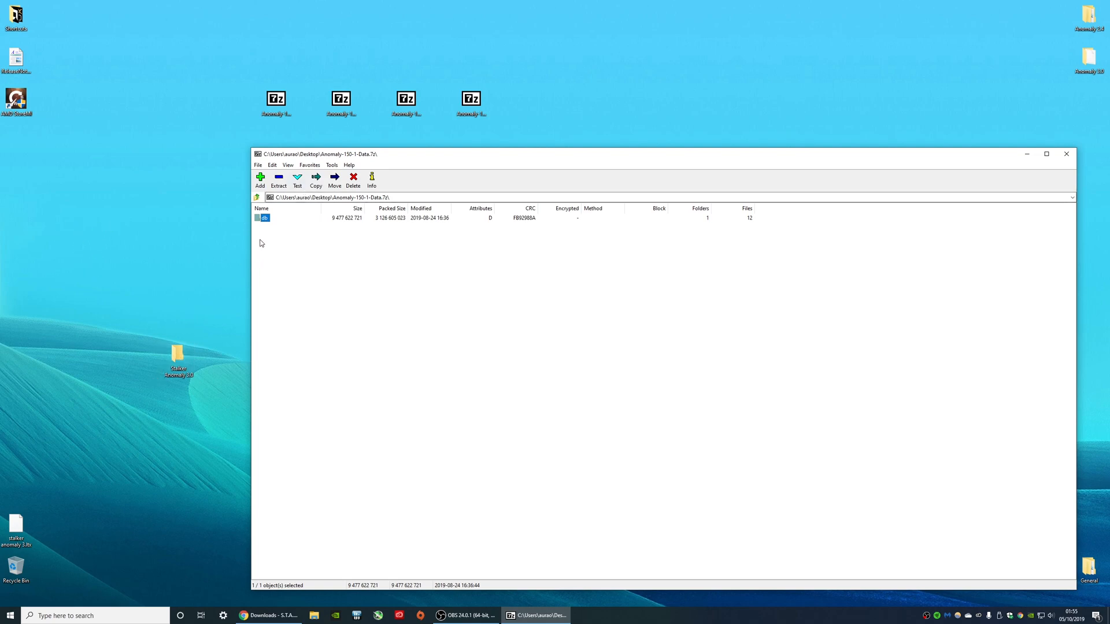
pyautogui.moveTo(286, 194)
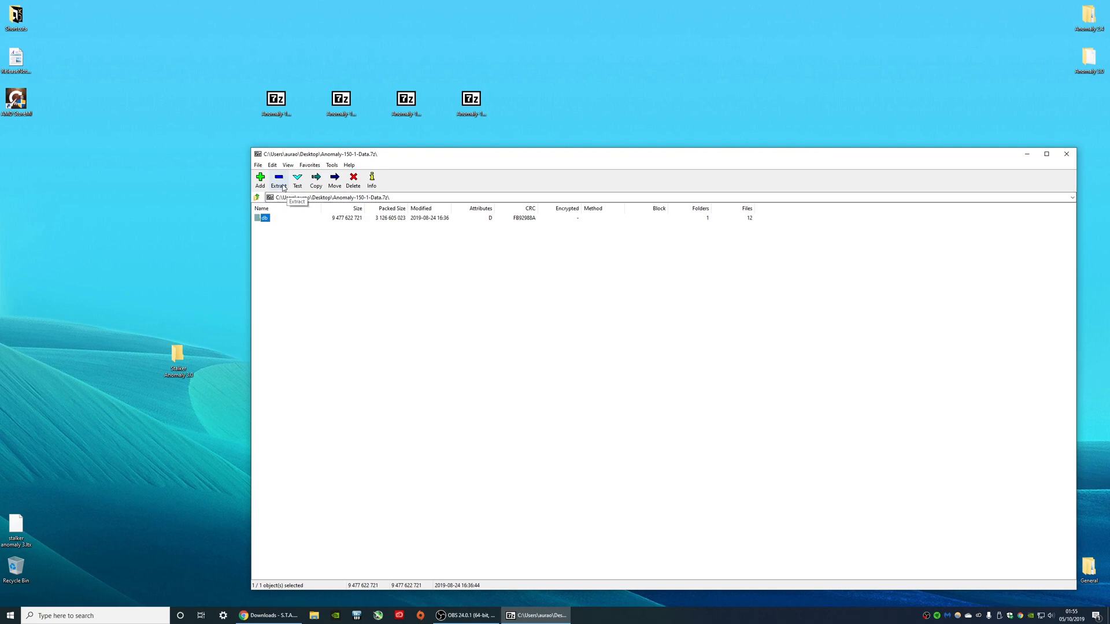
pyautogui.click(316, 178)
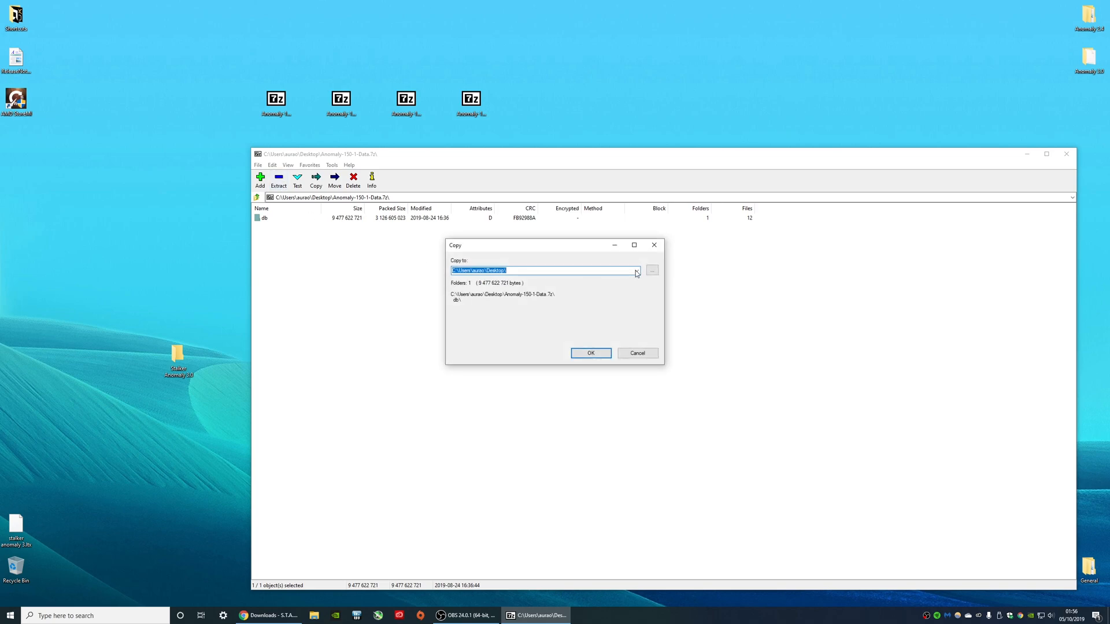
pyautogui.click(652, 270)
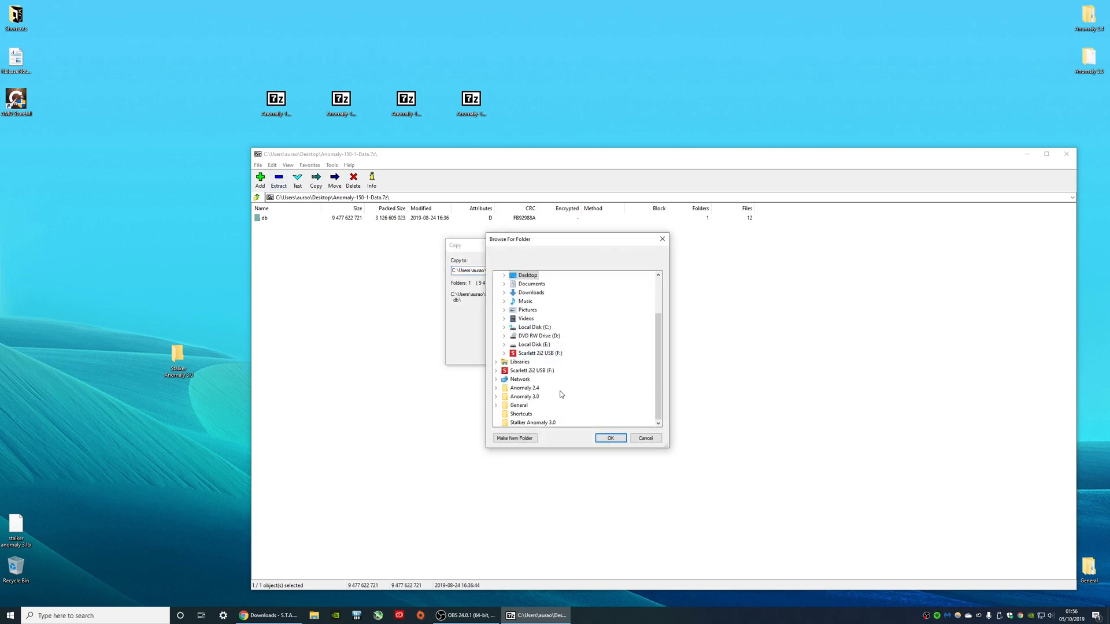
pyautogui.click(532, 422)
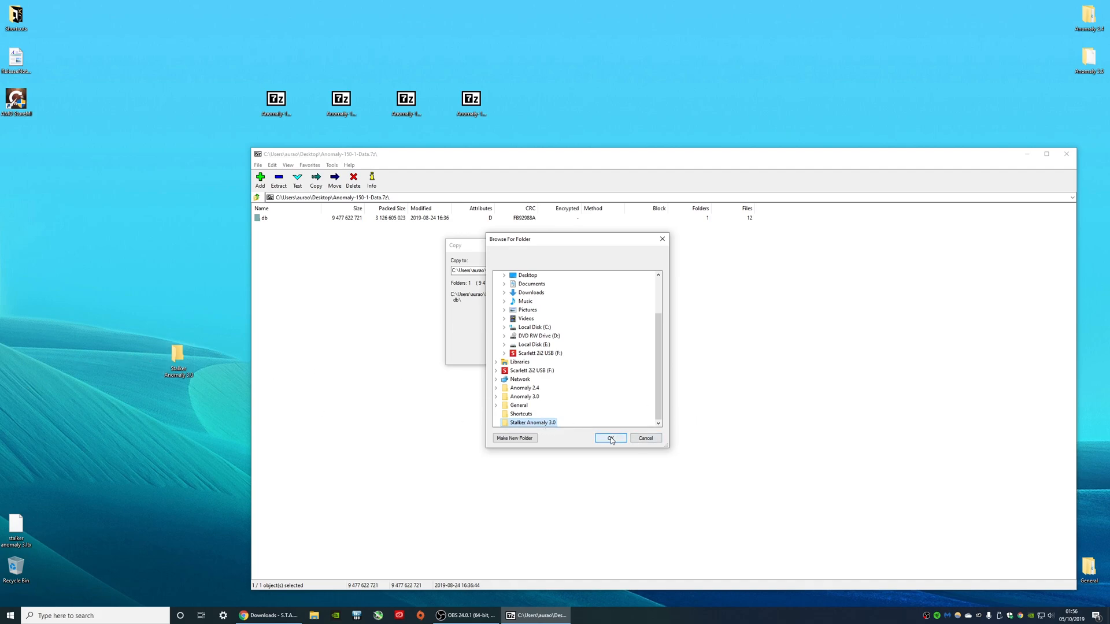
pyautogui.click(609, 438)
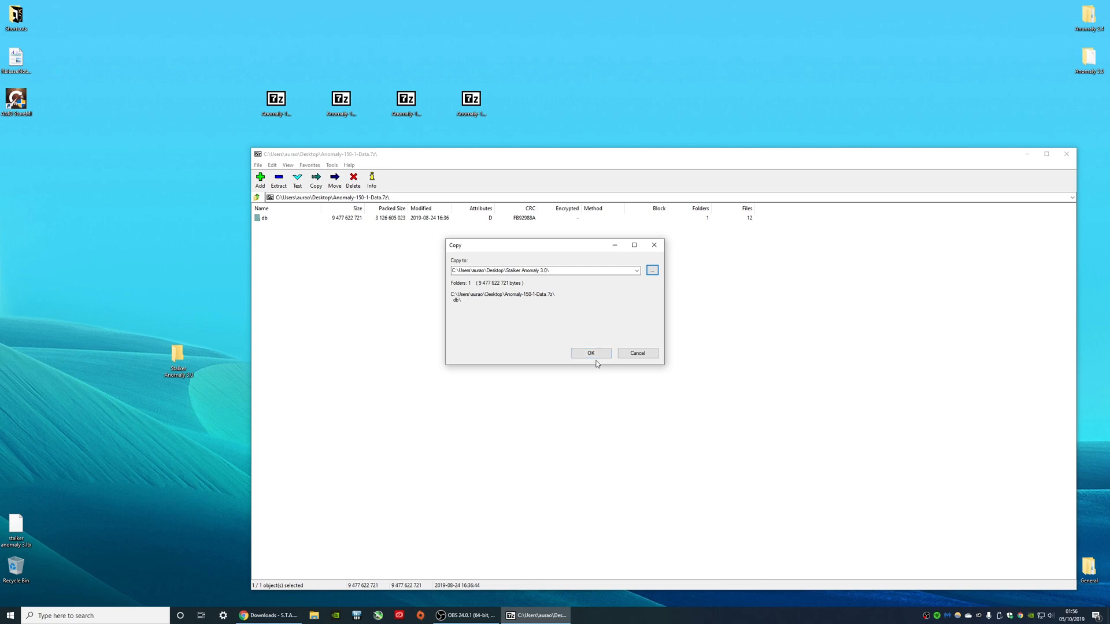
pyautogui.click(591, 352)
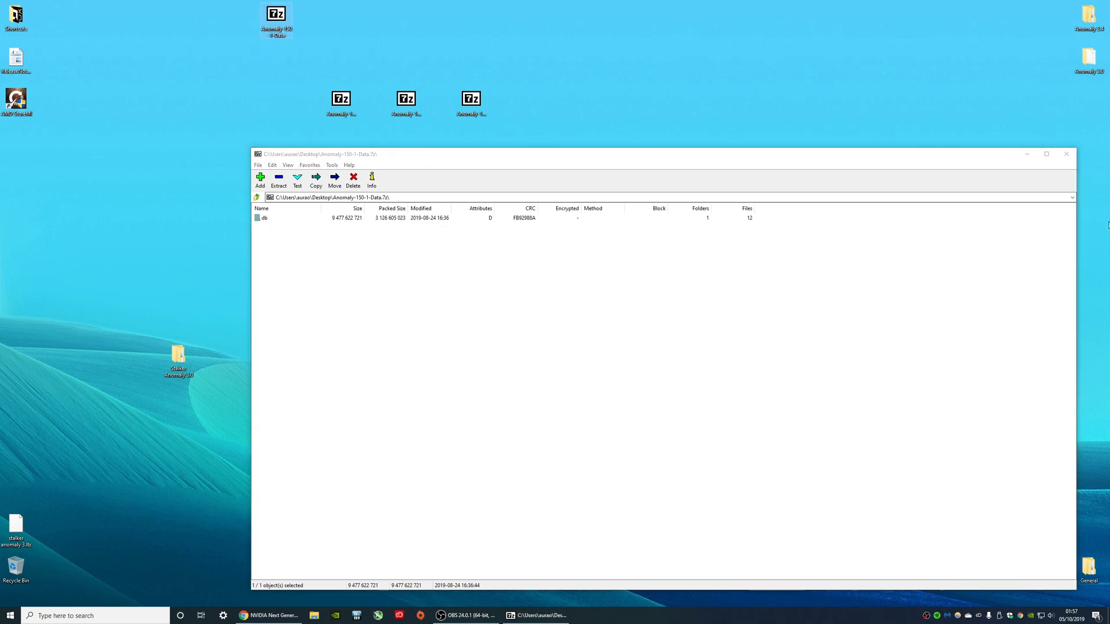
# Extract the Textures archive's db folder into Stalker Anomaly 3.0, then close that archive.
pyautogui.click(1066, 154)
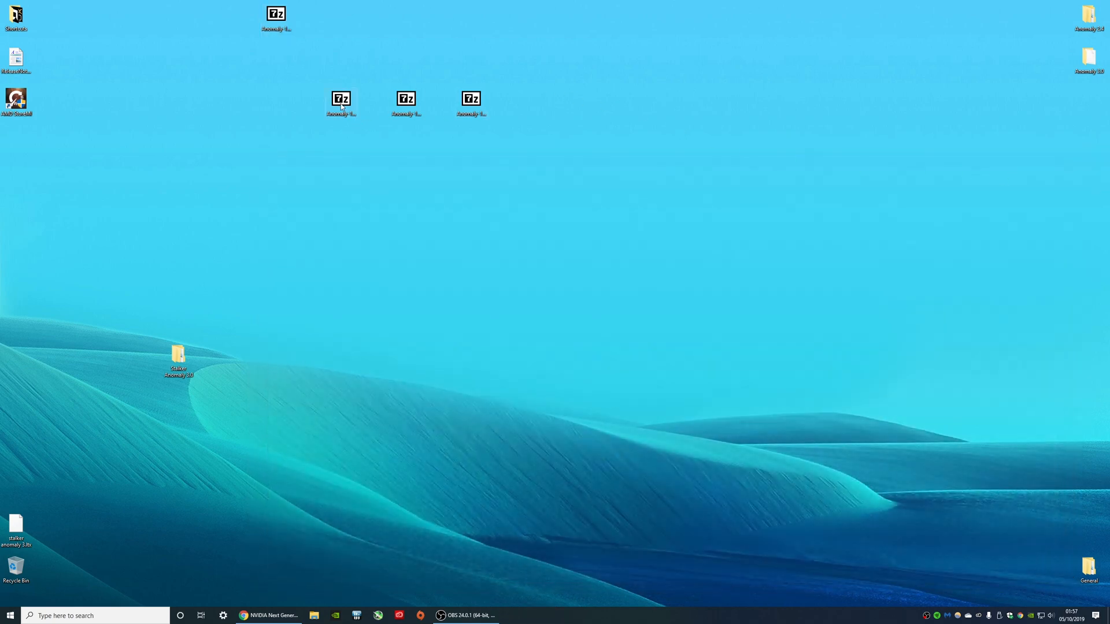
pyautogui.doubleClick(341, 99)
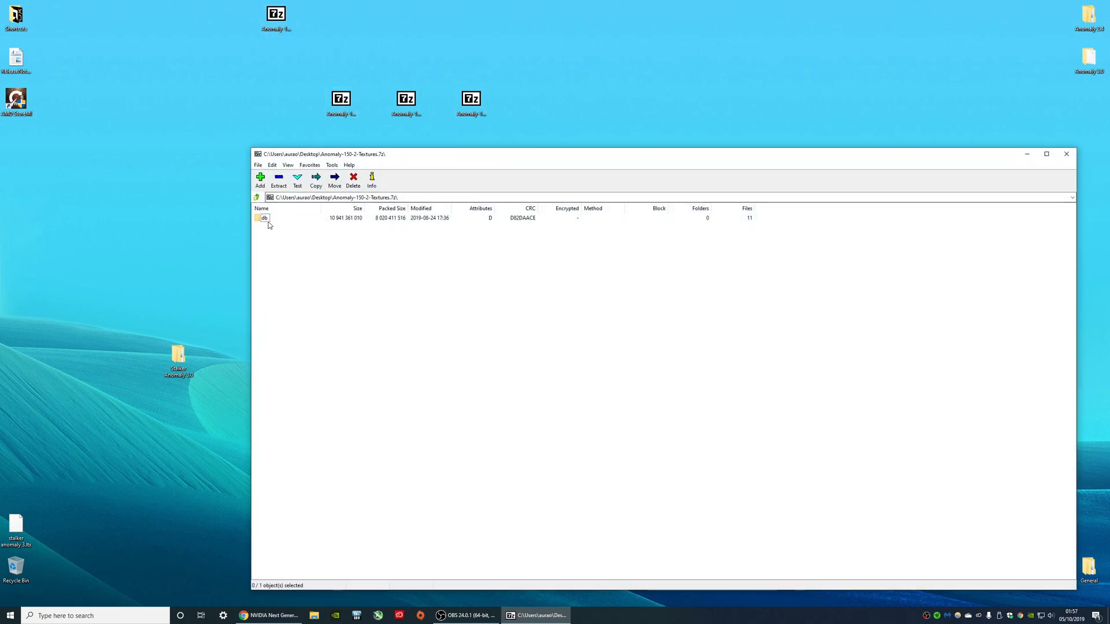
pyautogui.click(316, 178)
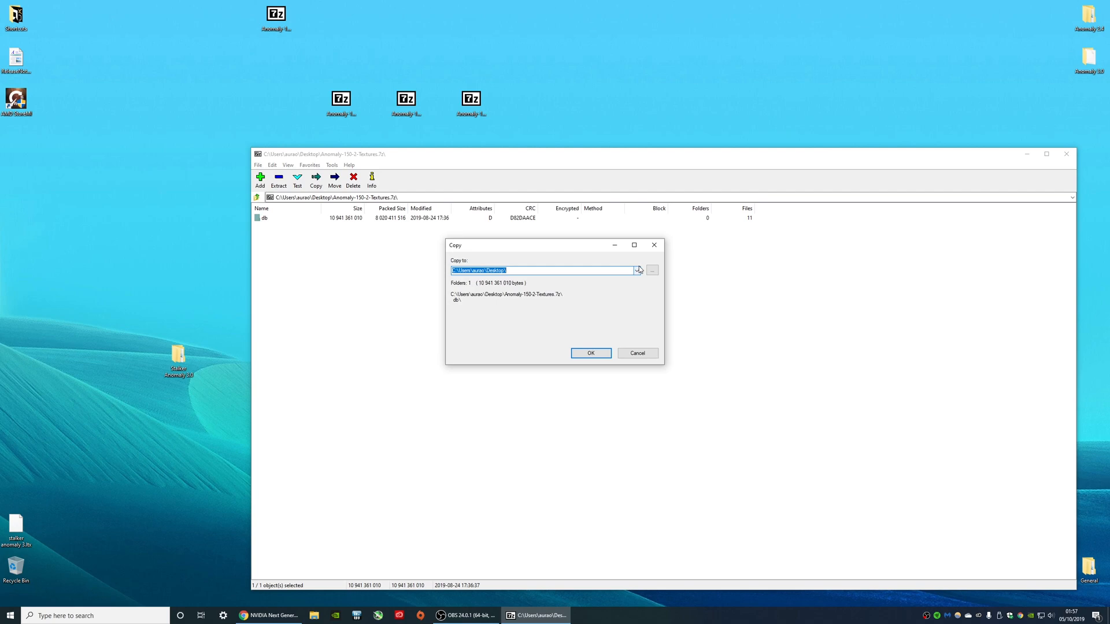
pyautogui.click(652, 270)
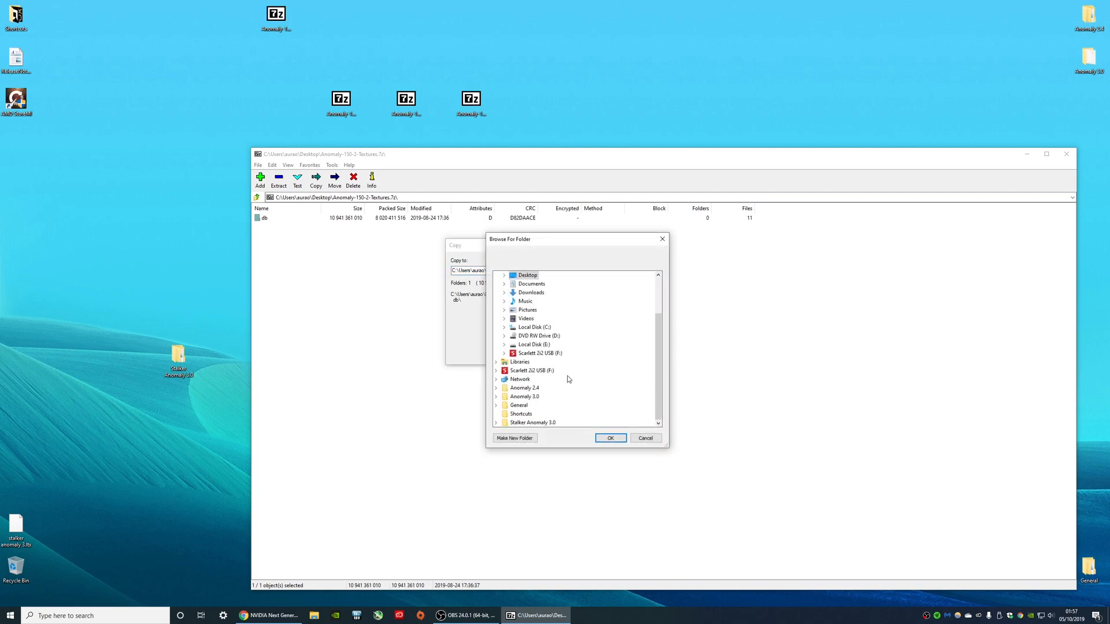
pyautogui.click(533, 422)
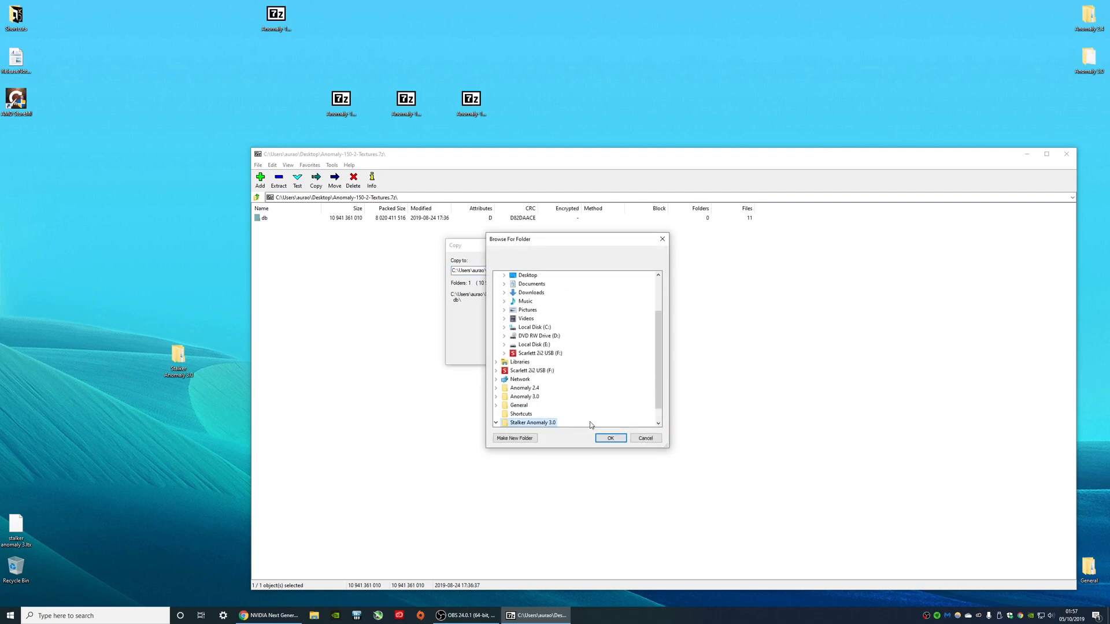
pyautogui.click(610, 438)
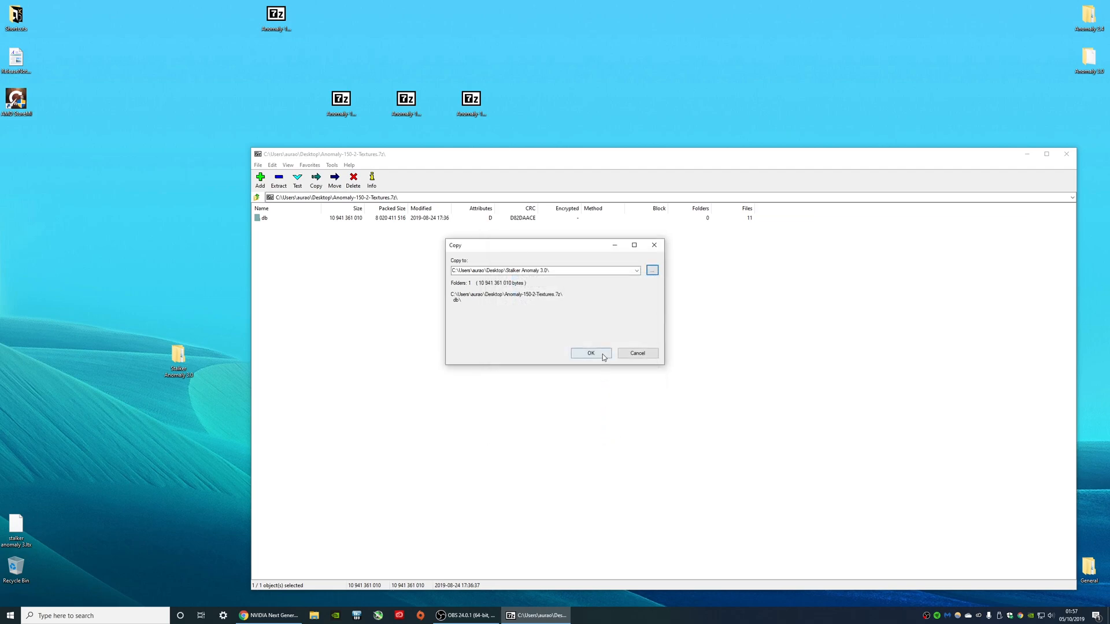
pyautogui.click(590, 353)
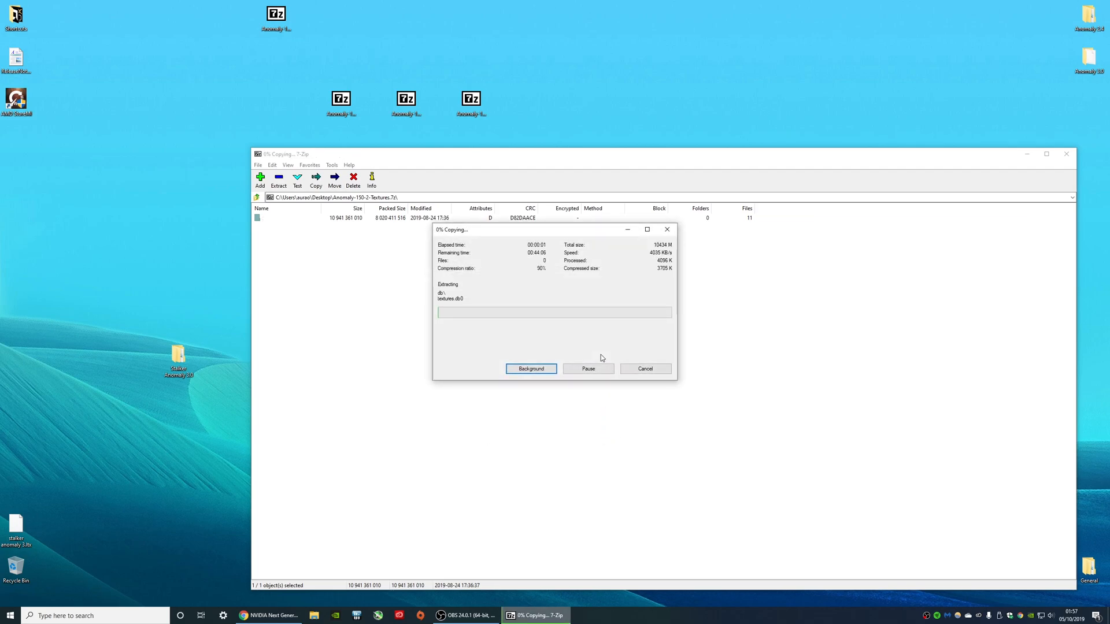
pyautogui.moveTo(728, 395)
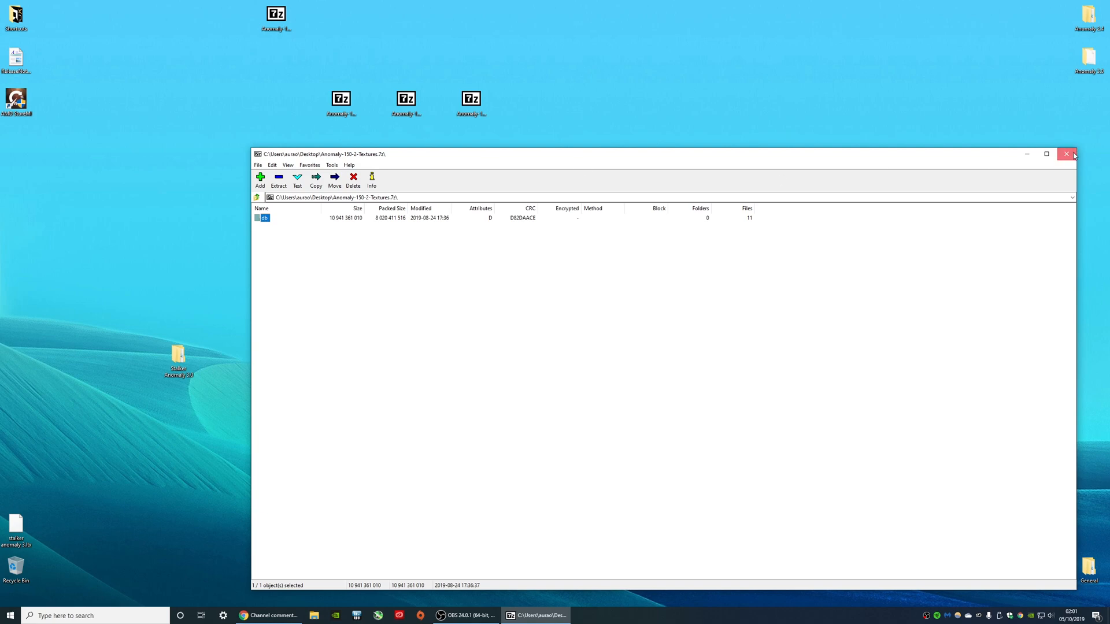
pyautogui.click(1066, 154)
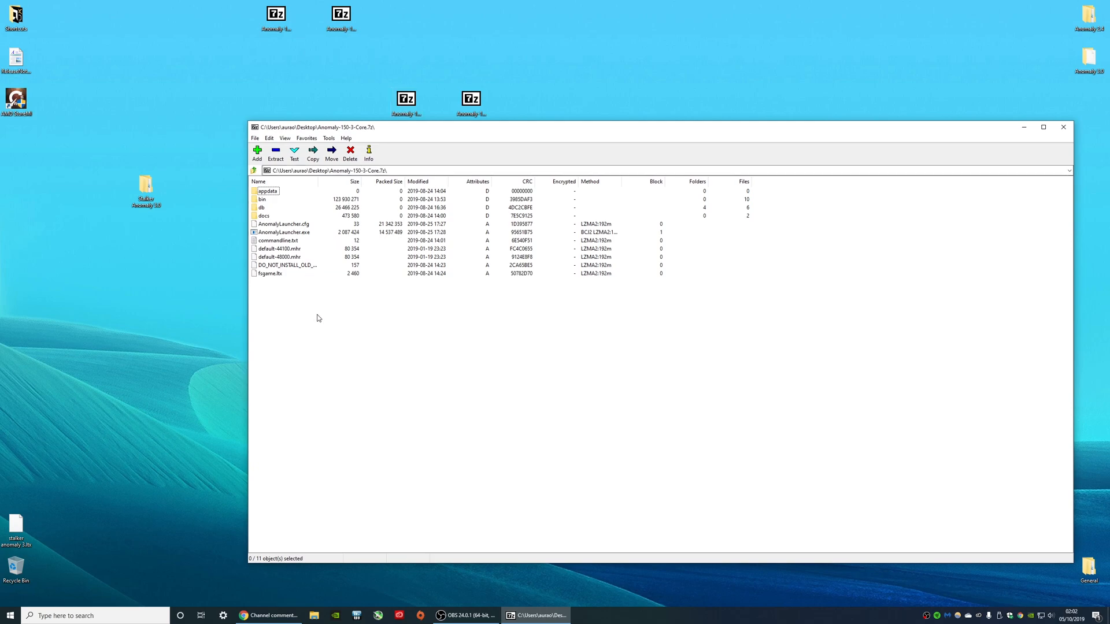
pyautogui.moveTo(373, 210)
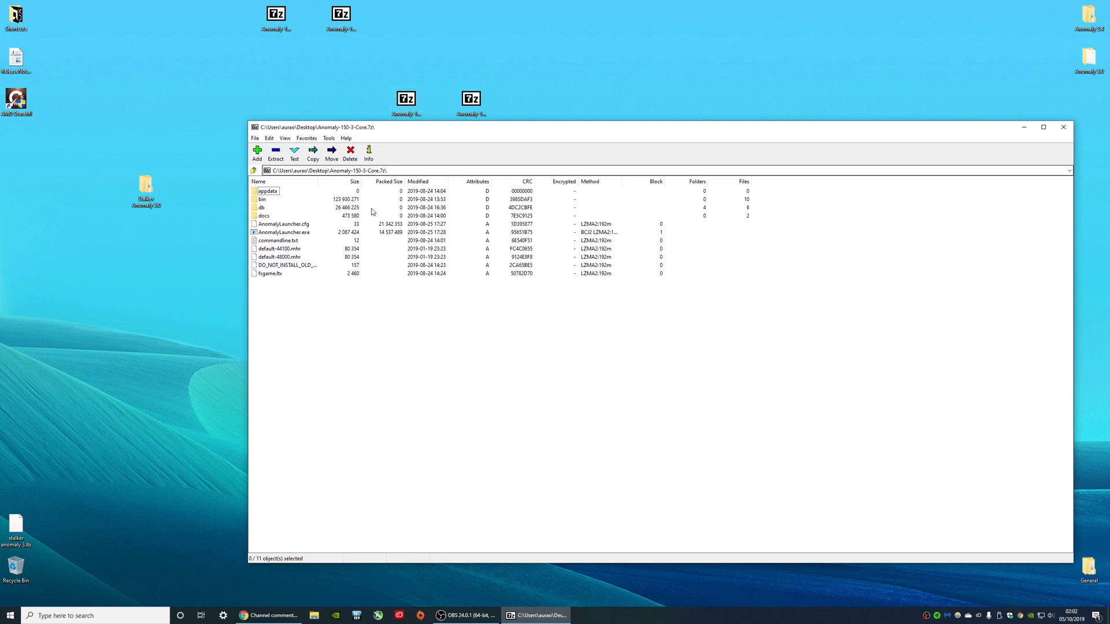
# Select all Core archive items, extract them into Stalker Anomaly 3.0, and close 7-Zip.
pyautogui.press('ctrl+a')
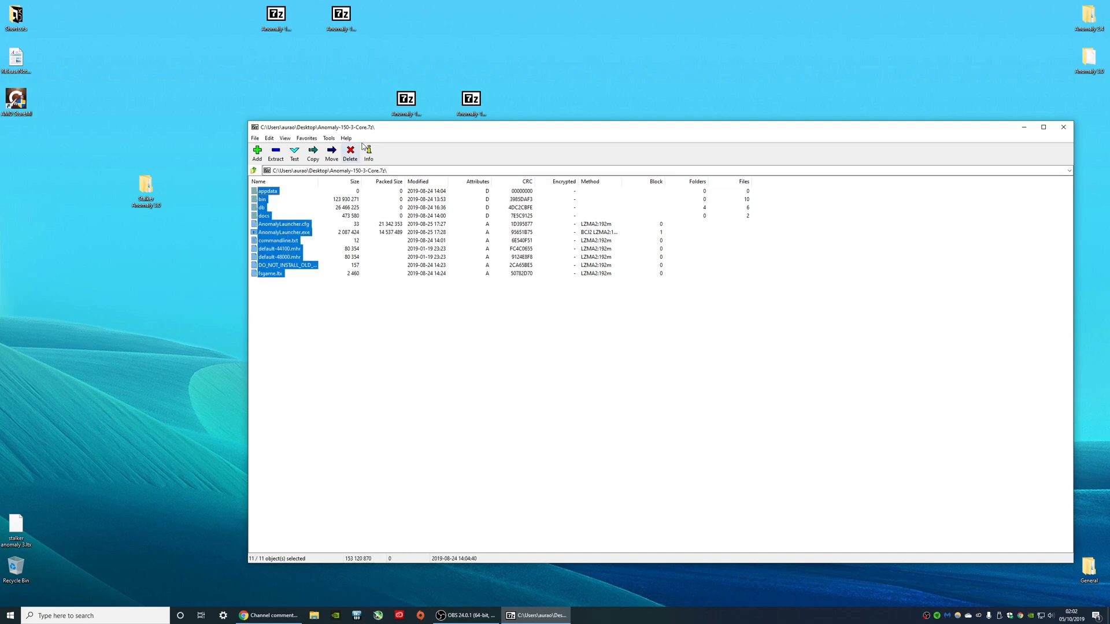
pyautogui.moveTo(182, 179)
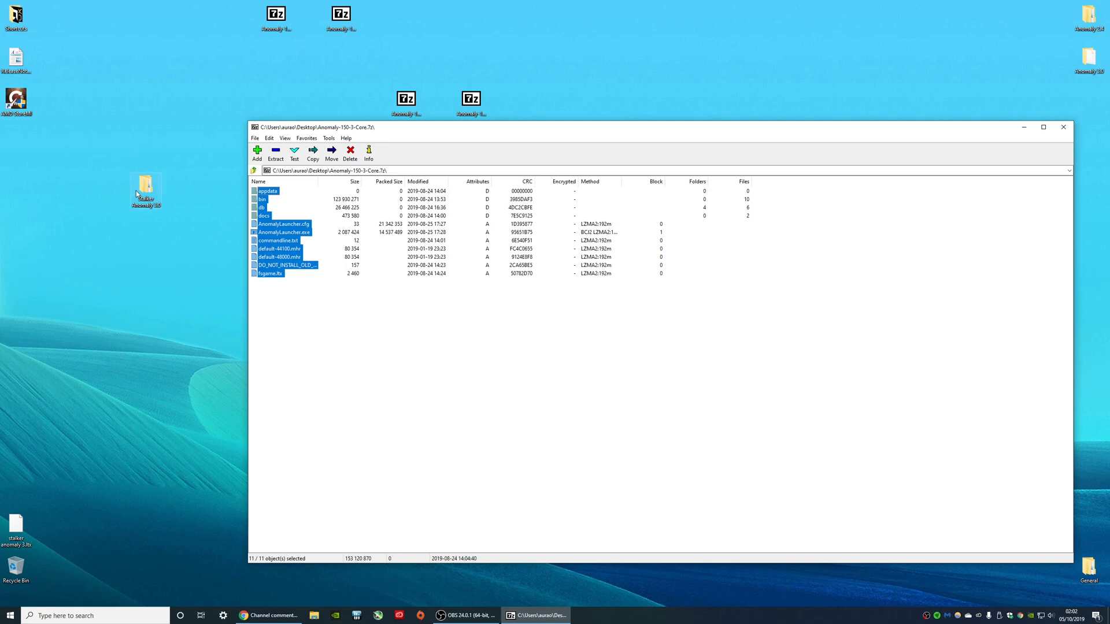
pyautogui.click(312, 152)
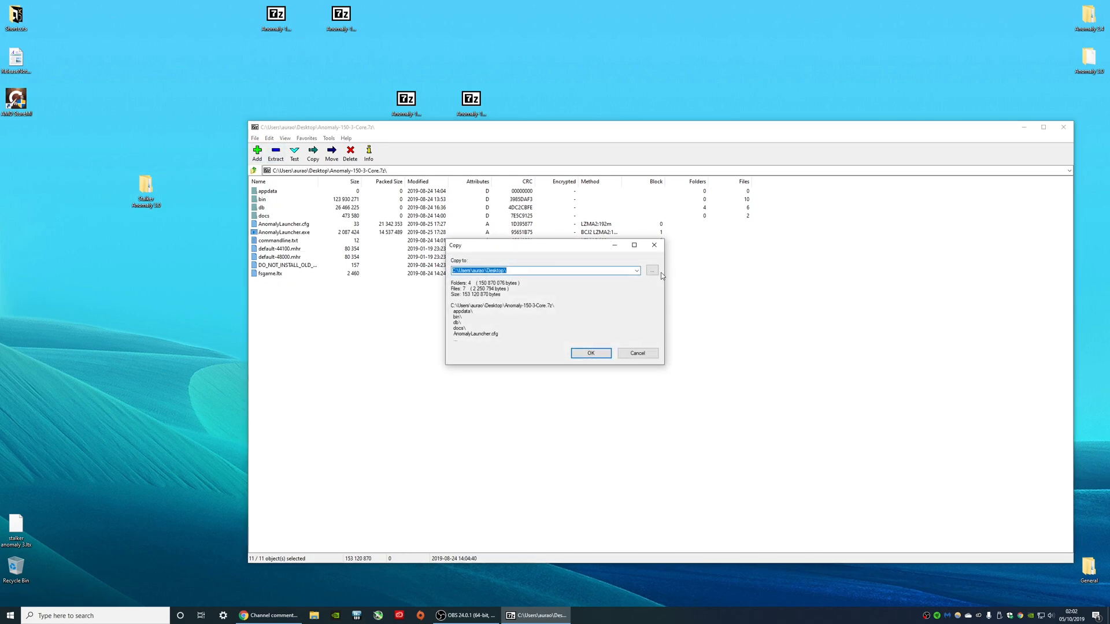
pyautogui.click(652, 270)
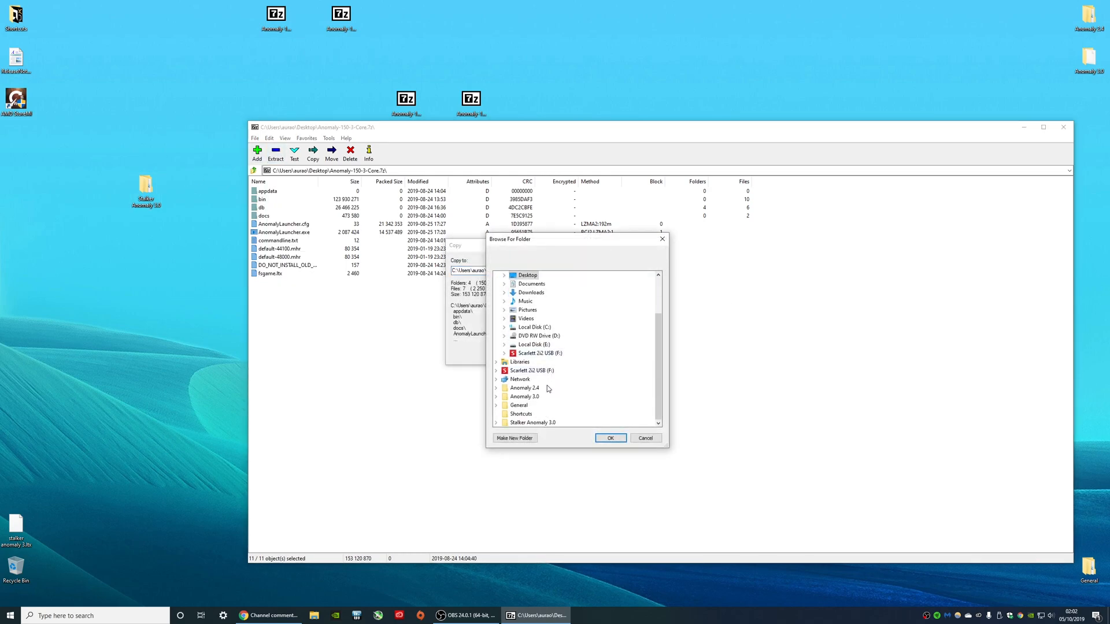
pyautogui.click(533, 423)
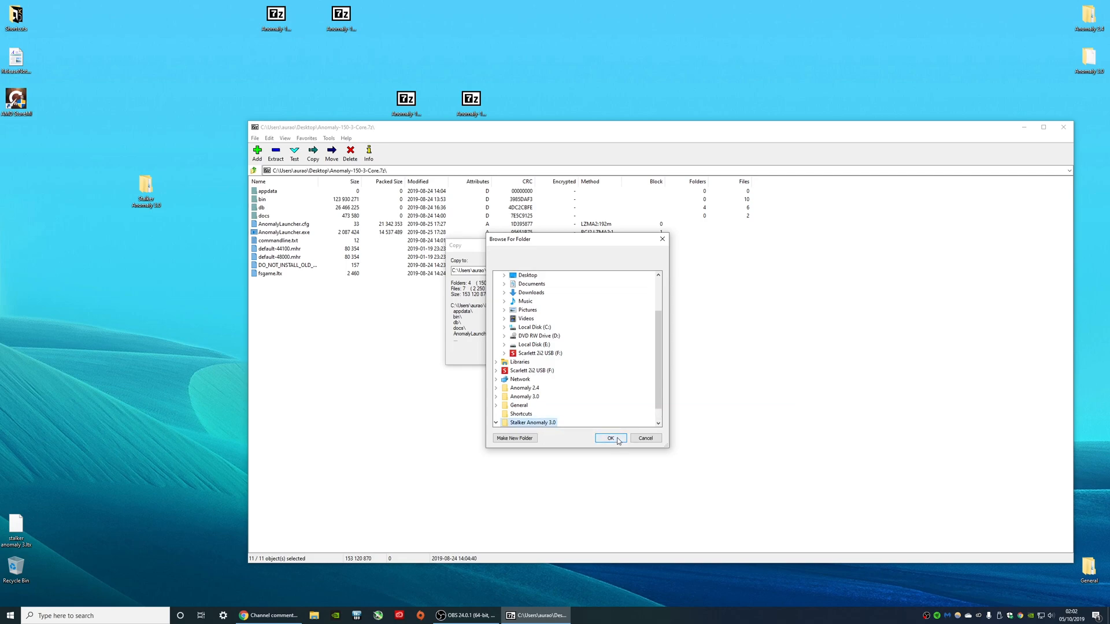
pyautogui.click(611, 438)
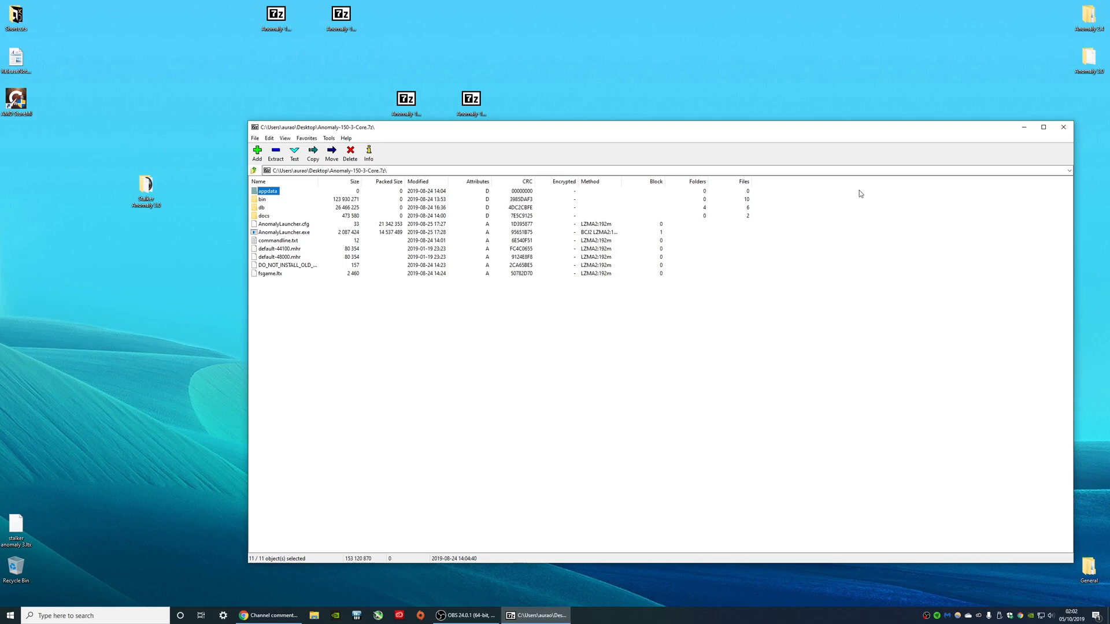
pyautogui.click(1063, 128)
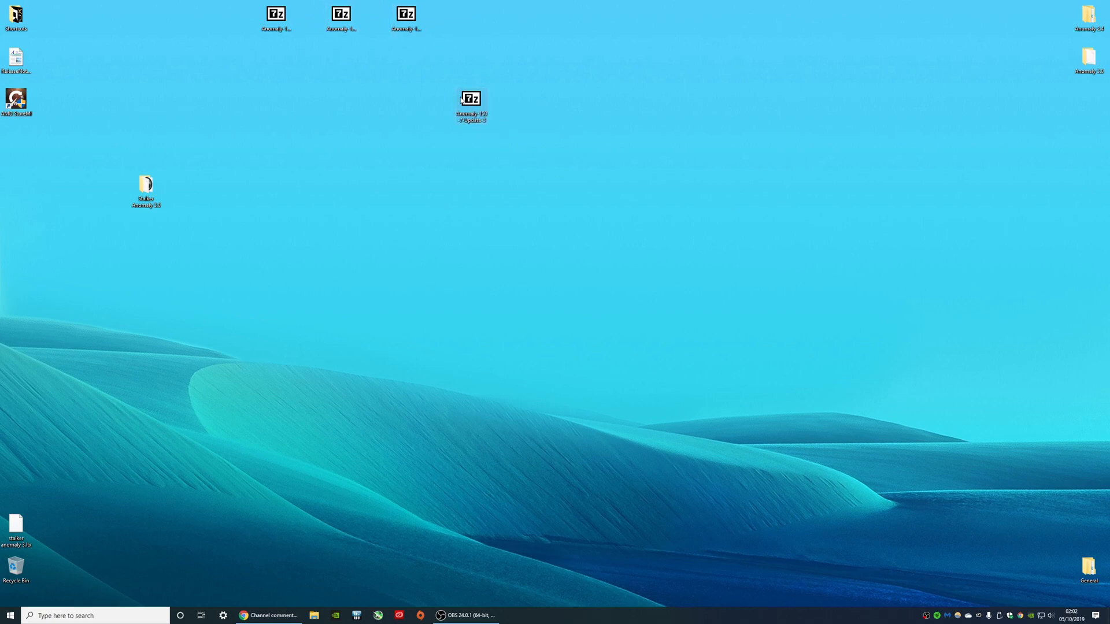
# Extract the Update-3 archive into Stalker Anomaly 3.0, choosing Yes to All to replace existing files.
pyautogui.doubleClick(471, 98)
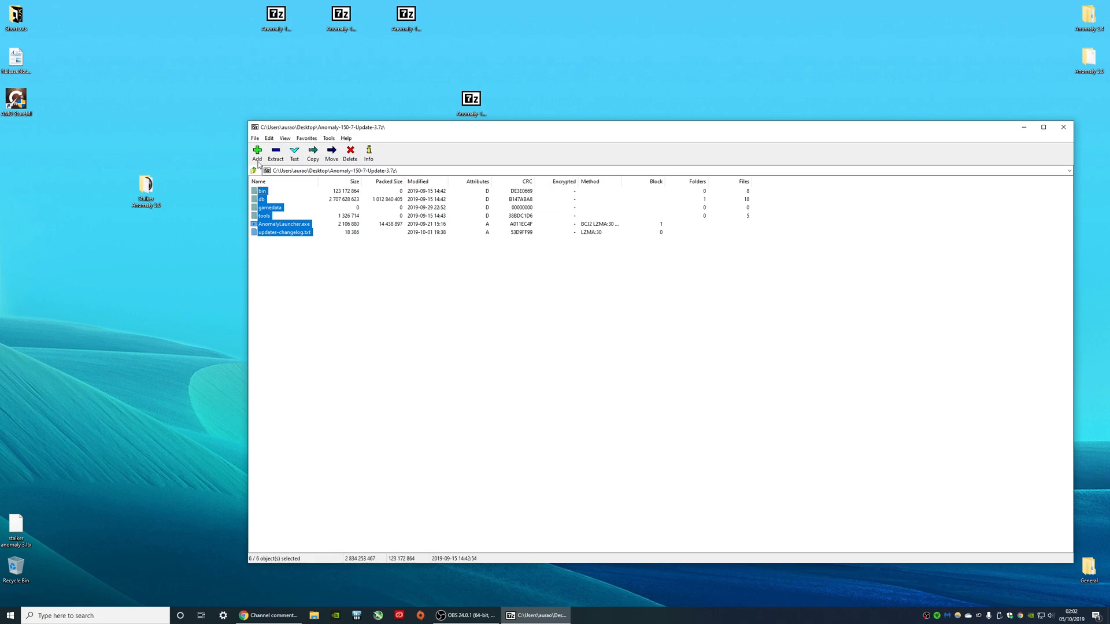
pyautogui.click(313, 152)
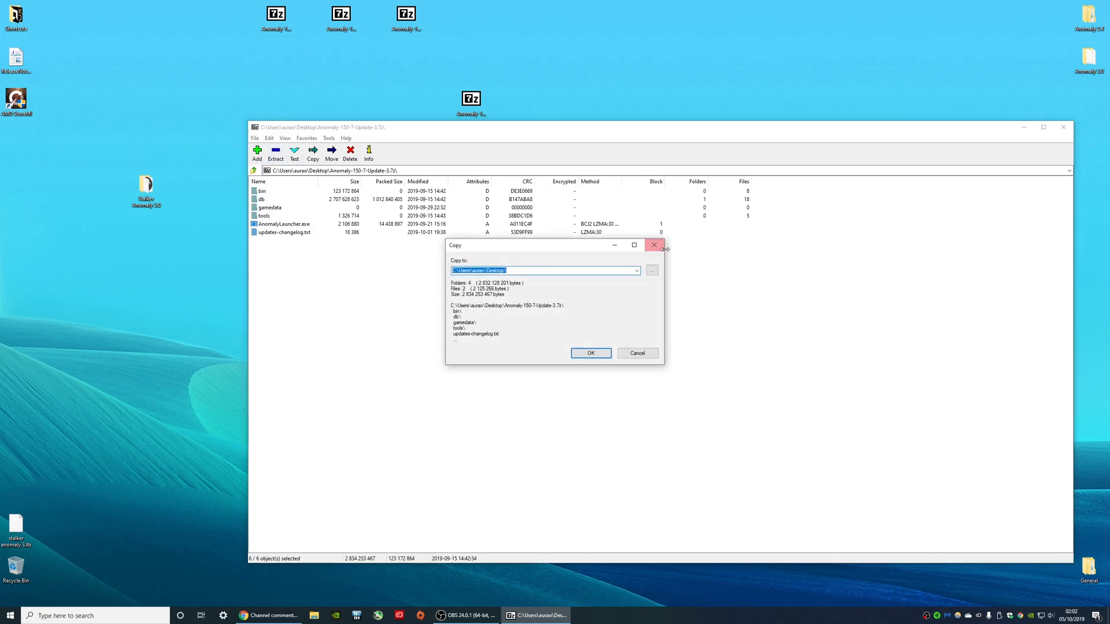
pyautogui.moveTo(637, 273)
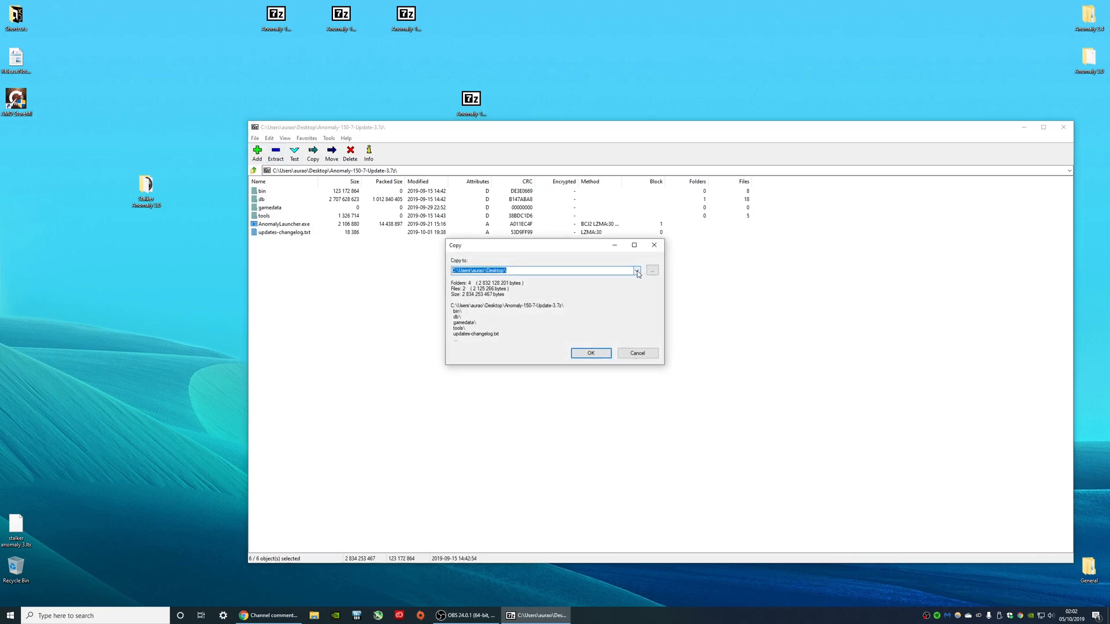
pyautogui.click(637, 271)
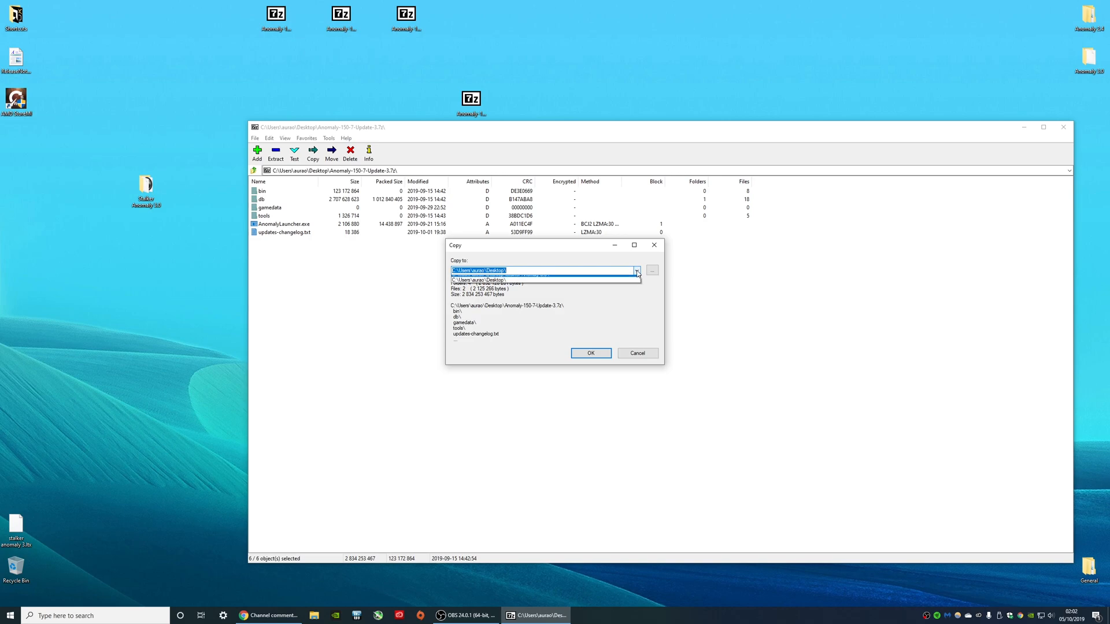
pyautogui.click(637, 270)
pyautogui.write('Stalker Anomaly 3.0\\')
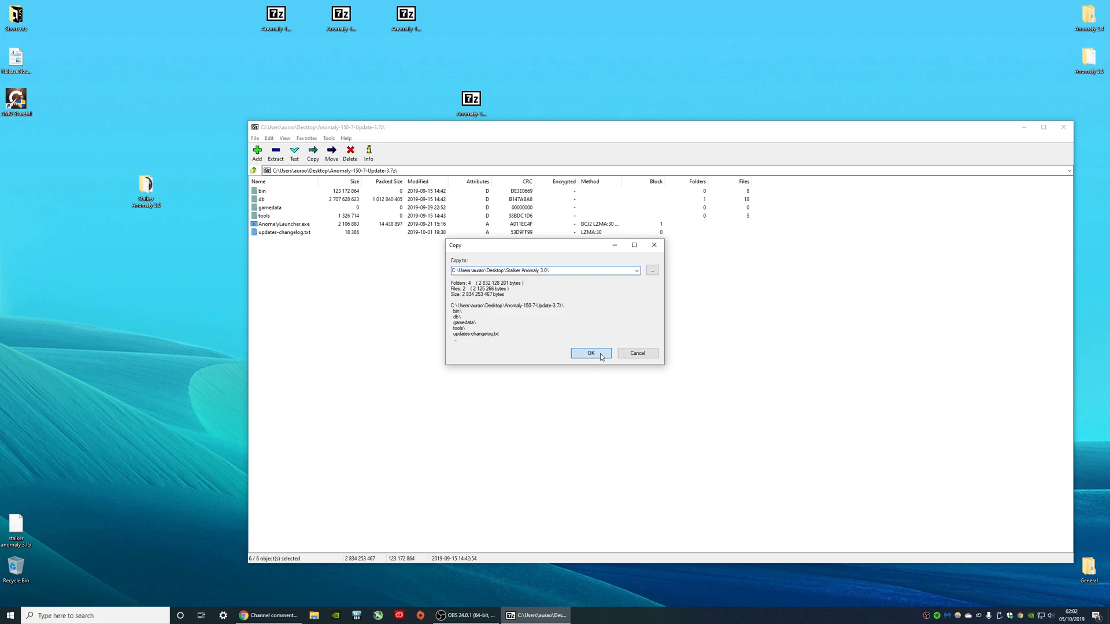
pyautogui.click(591, 353)
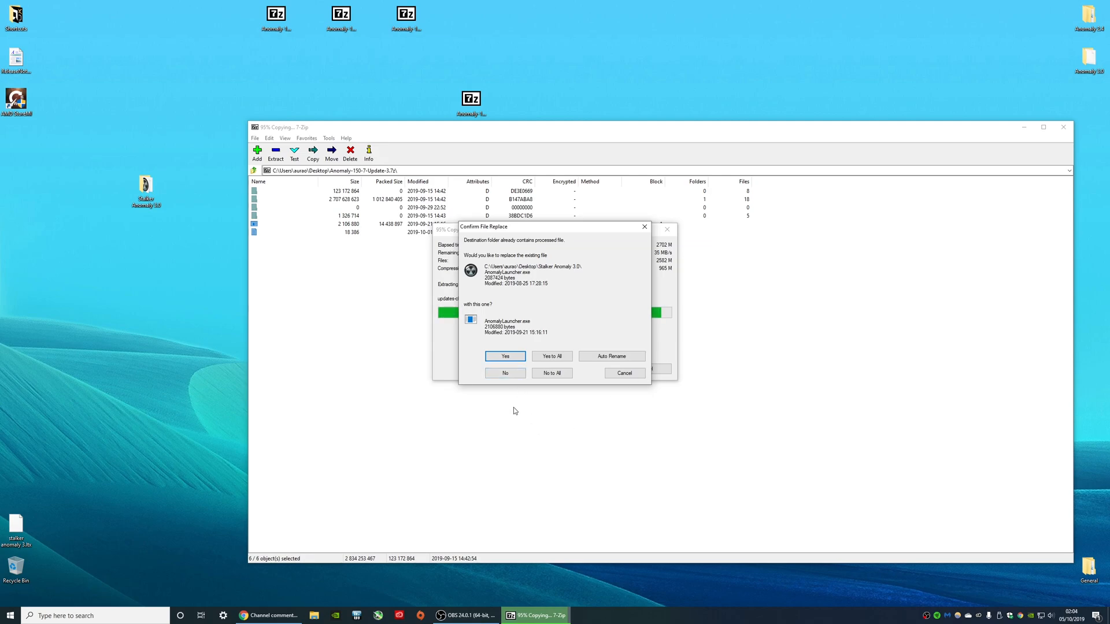
pyautogui.moveTo(569, 327)
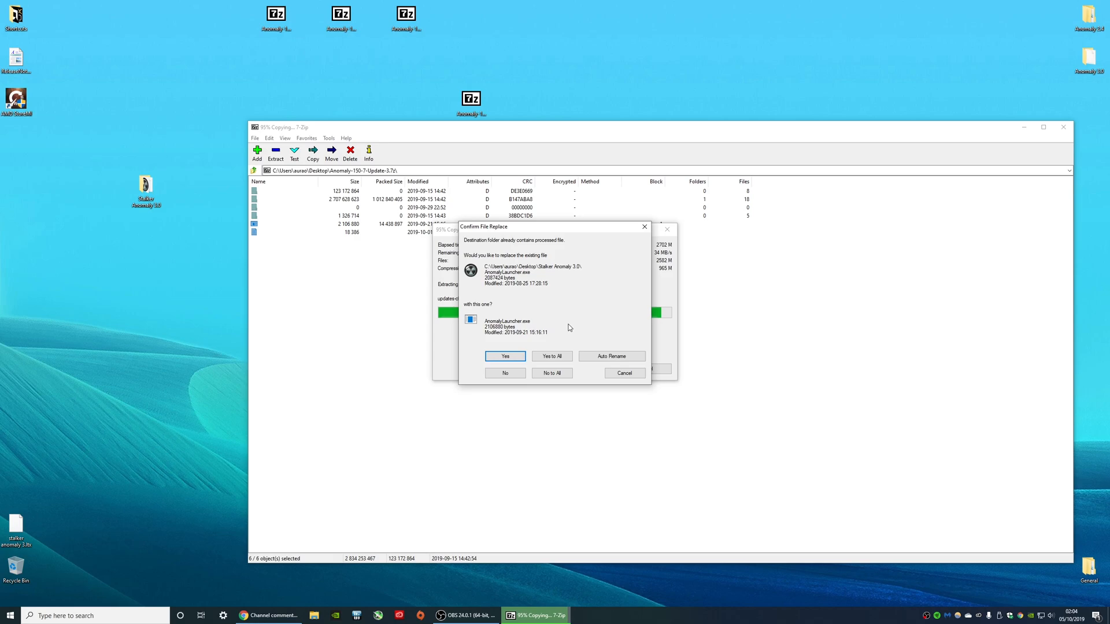
pyautogui.click(505, 356)
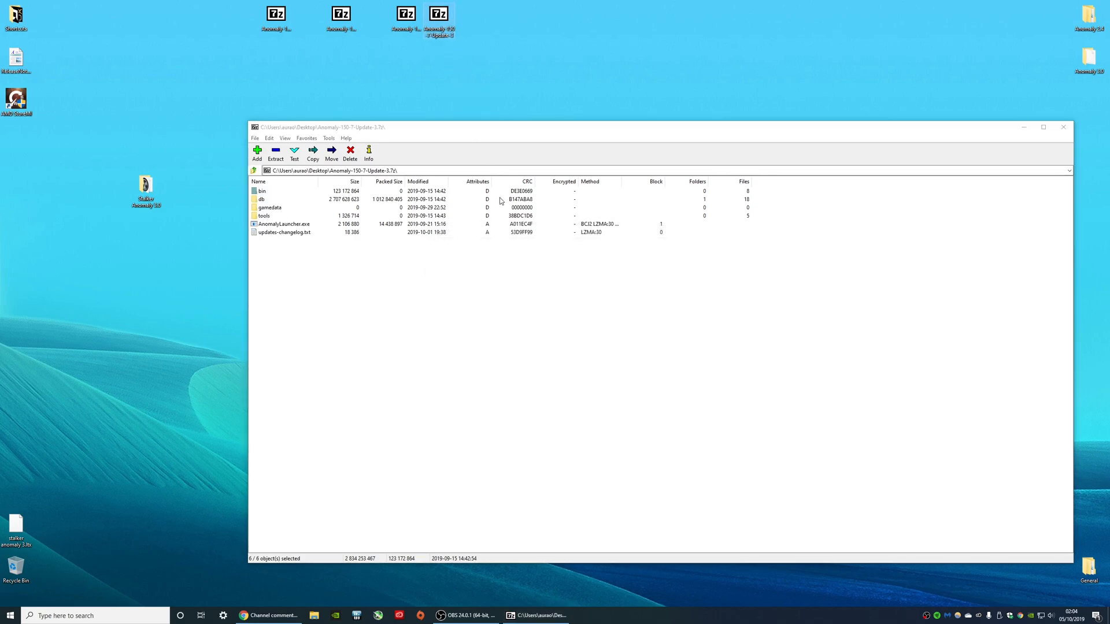
pyautogui.moveTo(1010, 240)
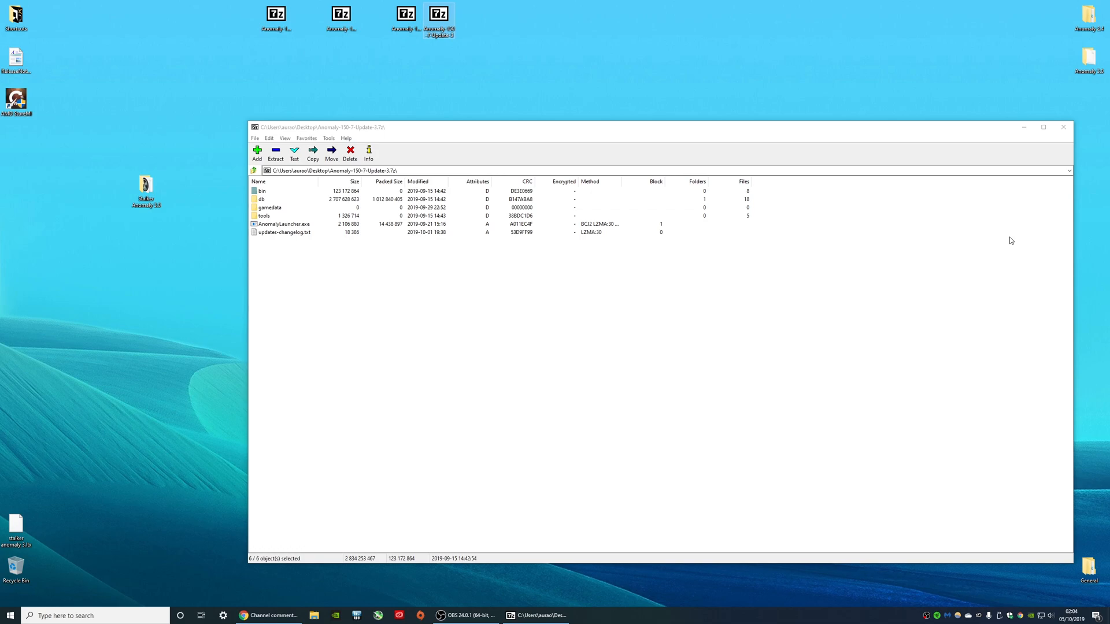
# Close 7-Zip, open the Stalker Anomaly 3.0 desktop folder, and select AnomalyLauncher.
pyautogui.click(1063, 127)
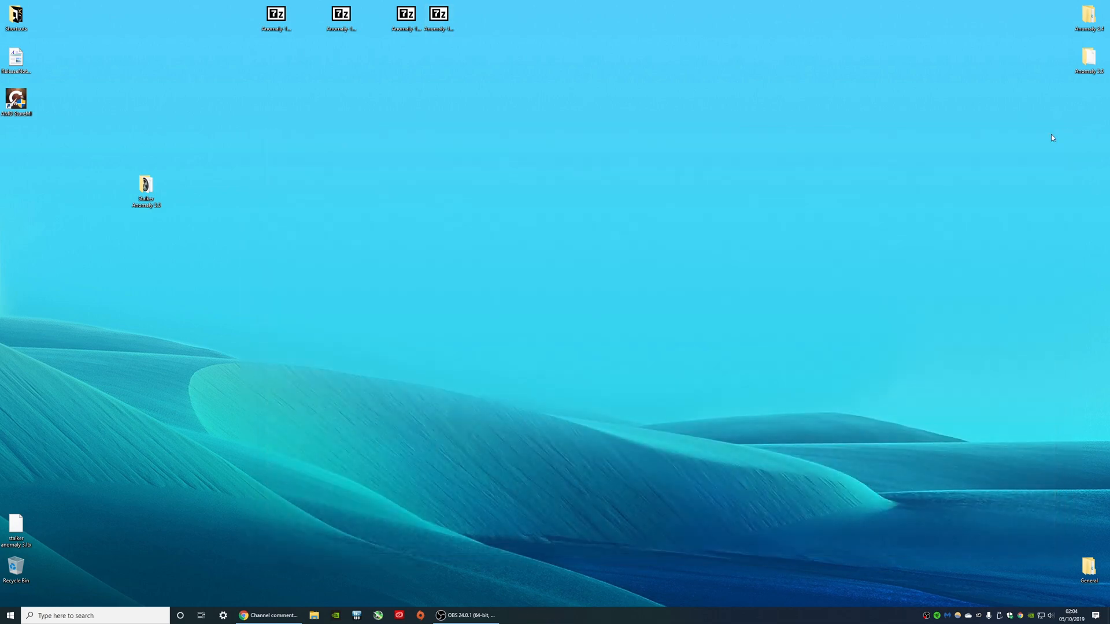
pyautogui.moveTo(145, 191); pyautogui.dragTo(460, 138)
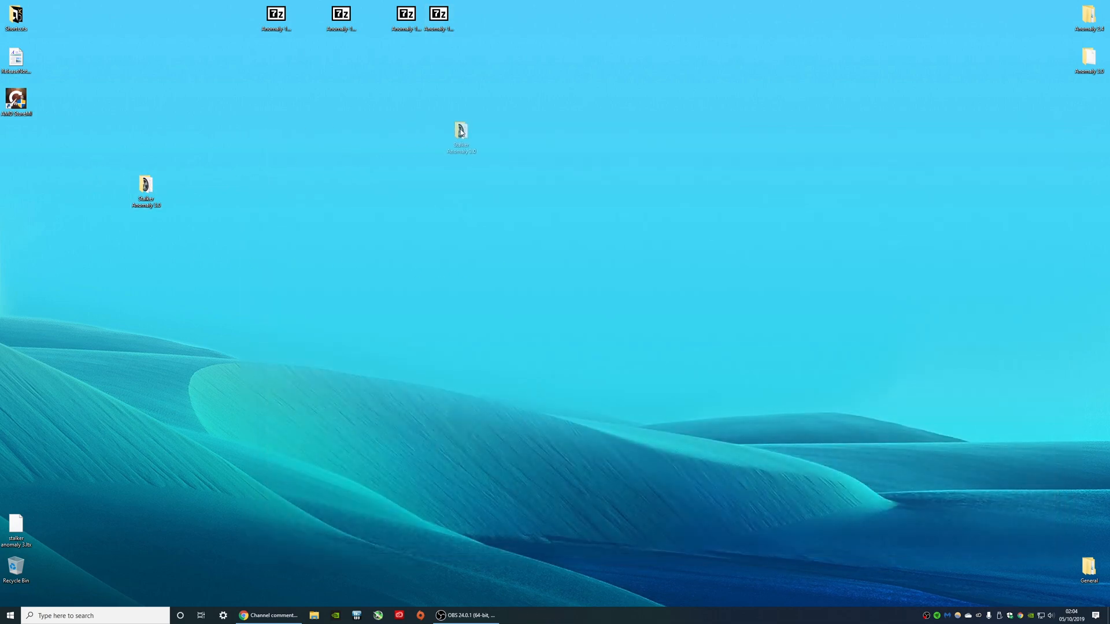
pyautogui.click(460, 129)
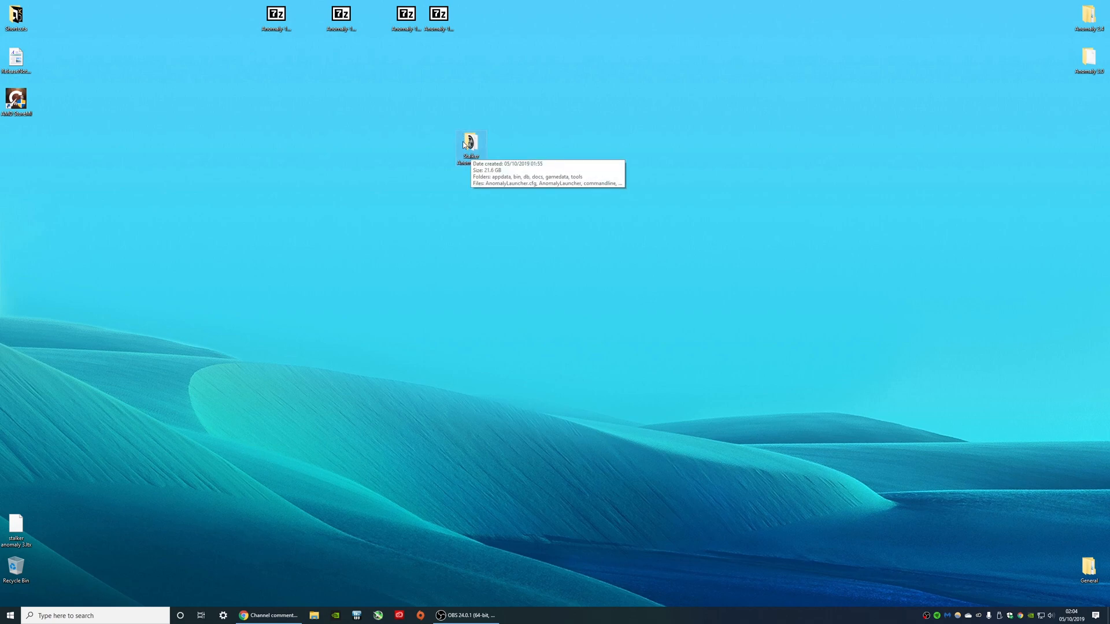
pyautogui.moveTo(430, 109)
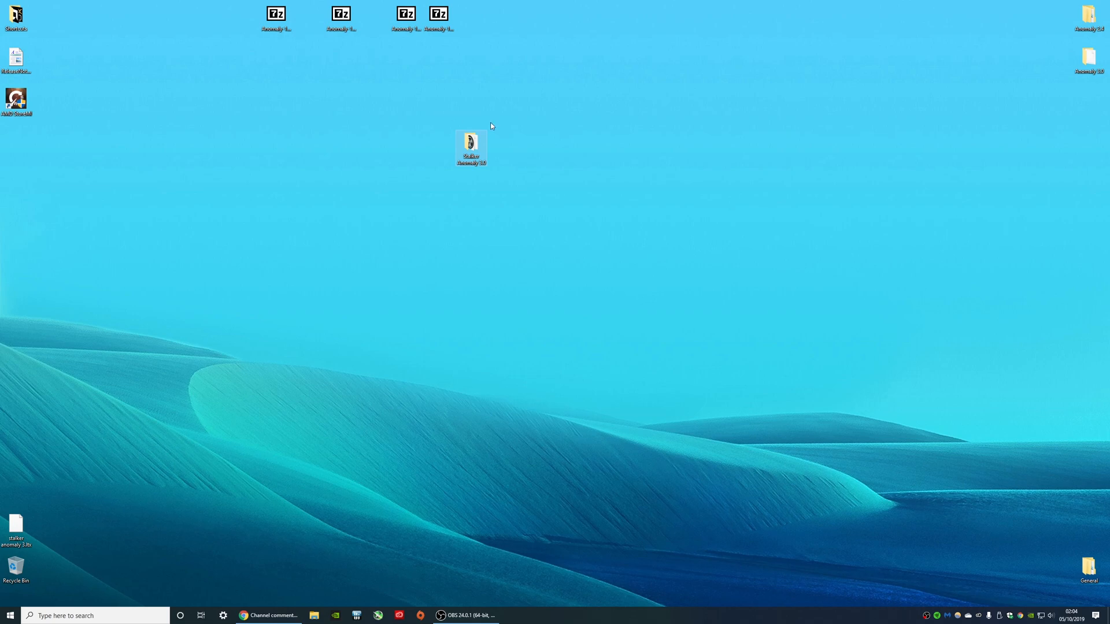
pyautogui.moveTo(443, 111)
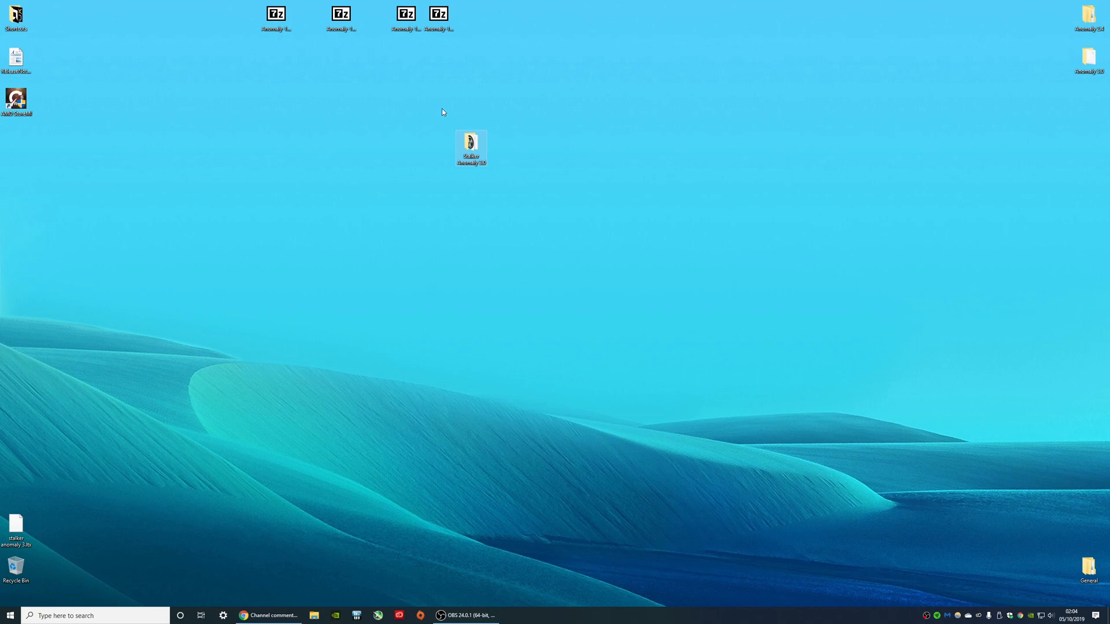
pyautogui.moveTo(468, 119)
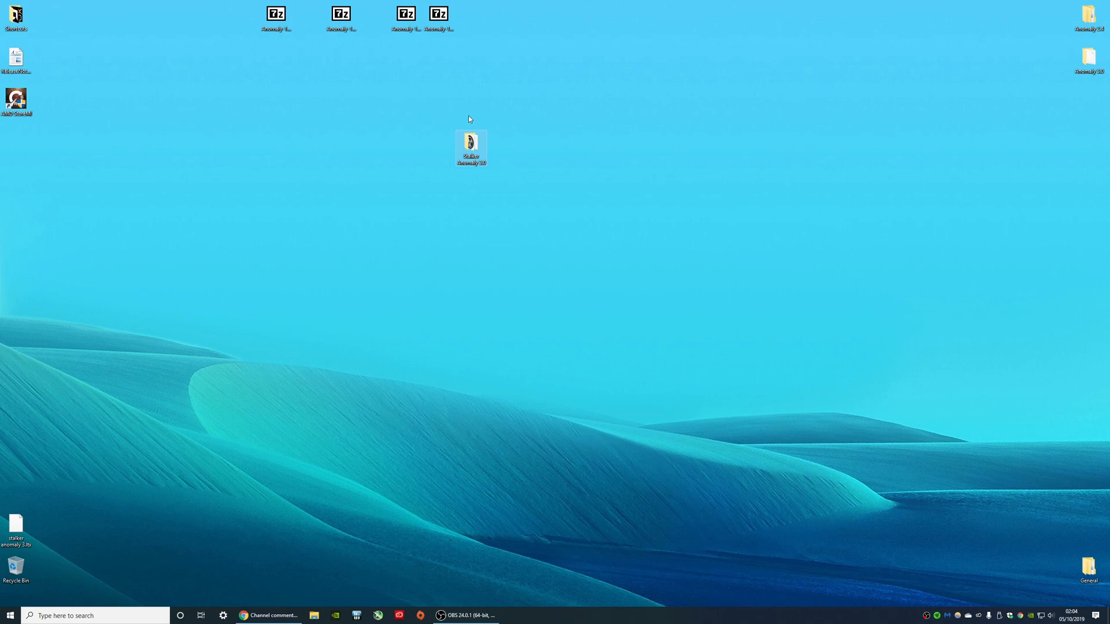
pyautogui.moveTo(432, 157)
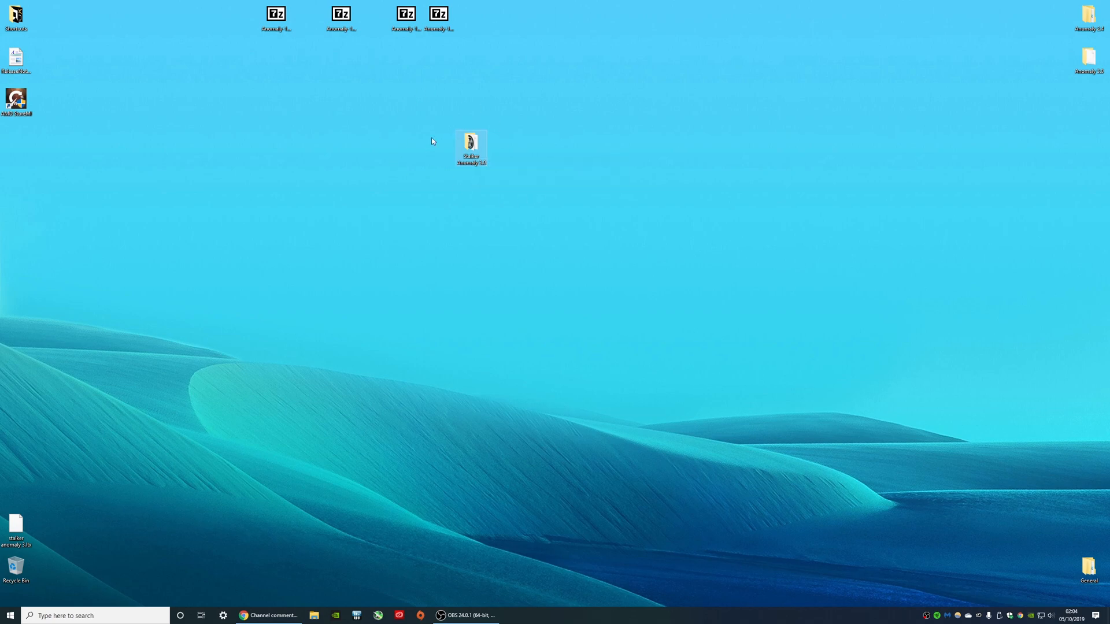
pyautogui.moveTo(487, 148)
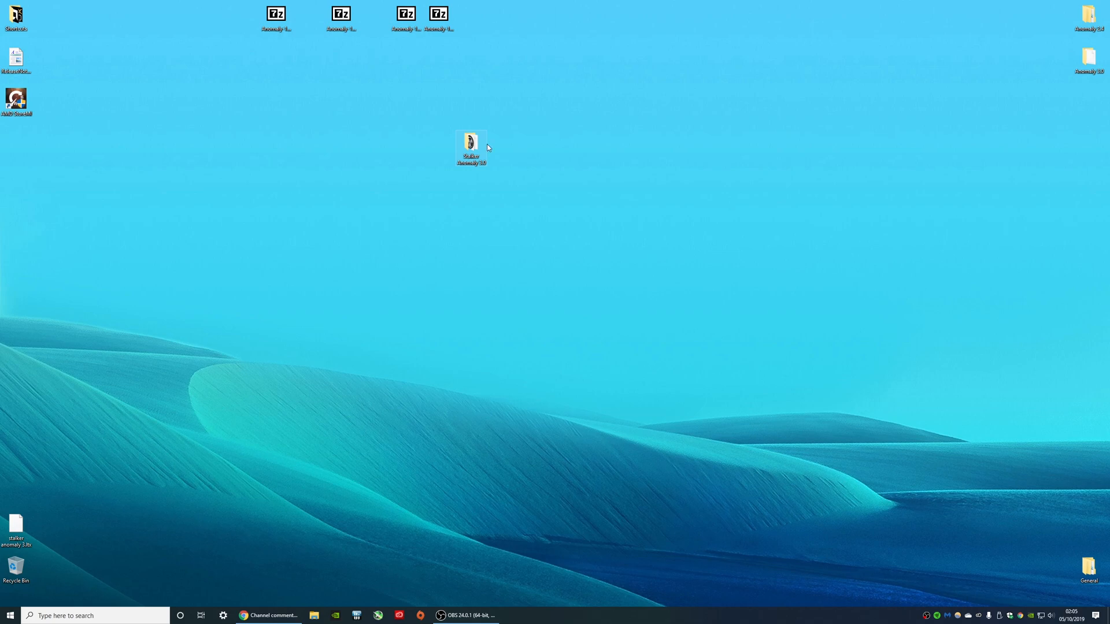
pyautogui.doubleClick(470, 143)
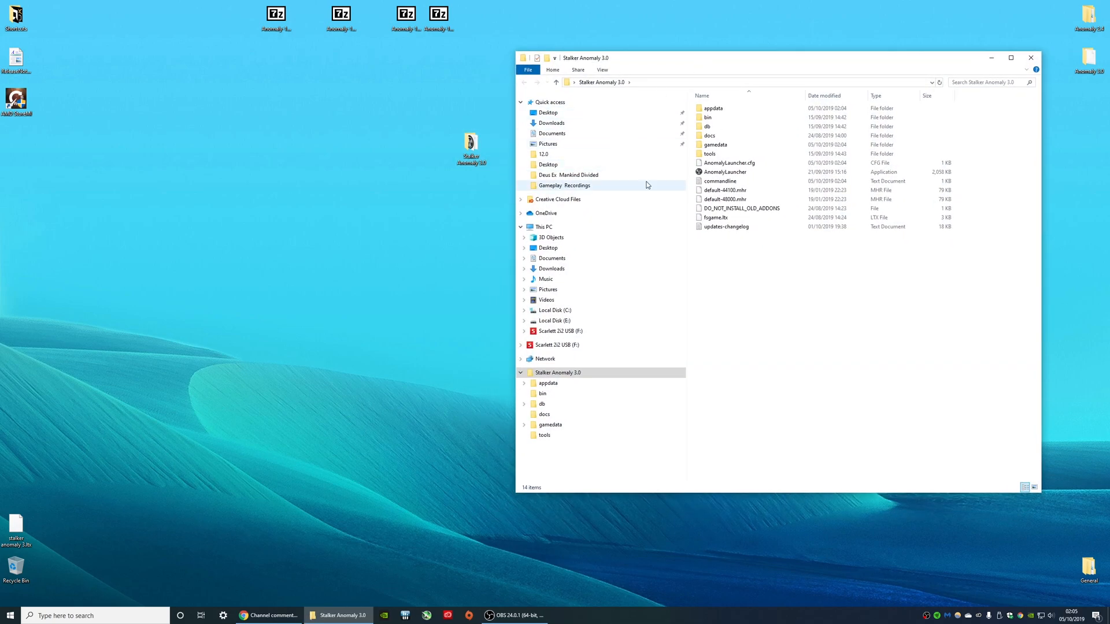
pyautogui.click(724, 171)
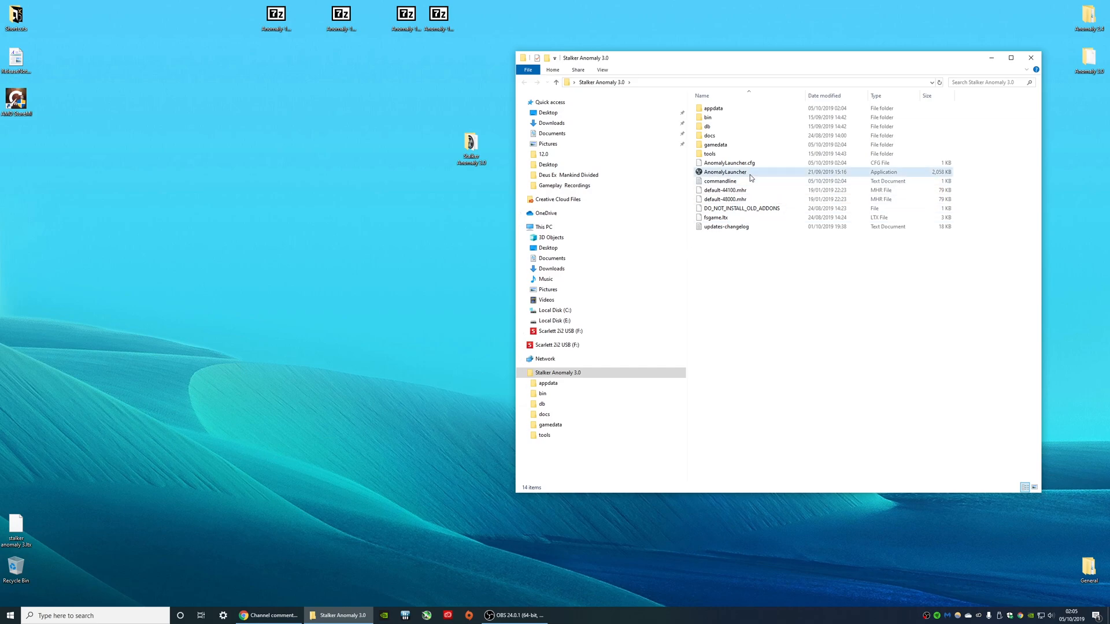
pyautogui.click(724, 171)
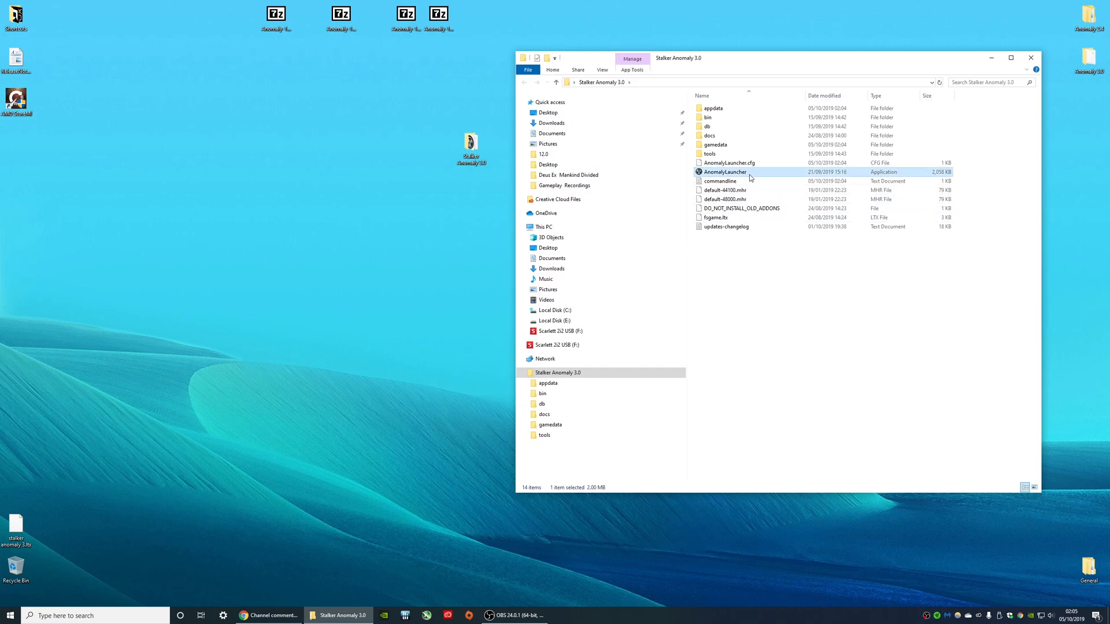
# Start Anomaly Launcher, choose the DirectX 11 (R4) renderer and keep Shadow Map 2048.
pyautogui.doubleClick(723, 171)
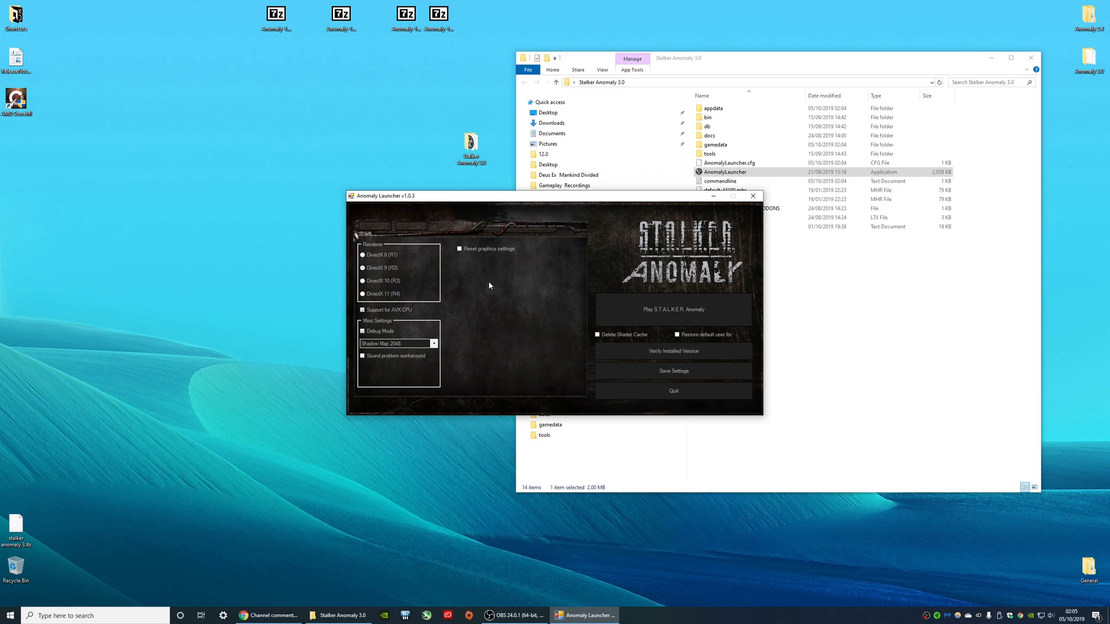
pyautogui.moveTo(515, 318)
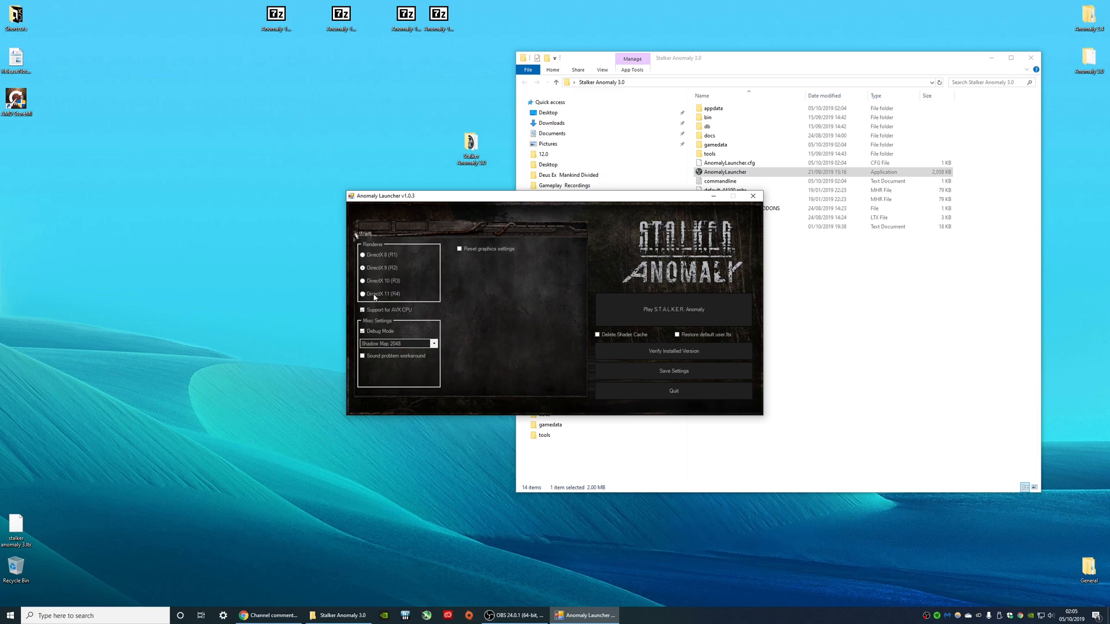
pyautogui.click(363, 293)
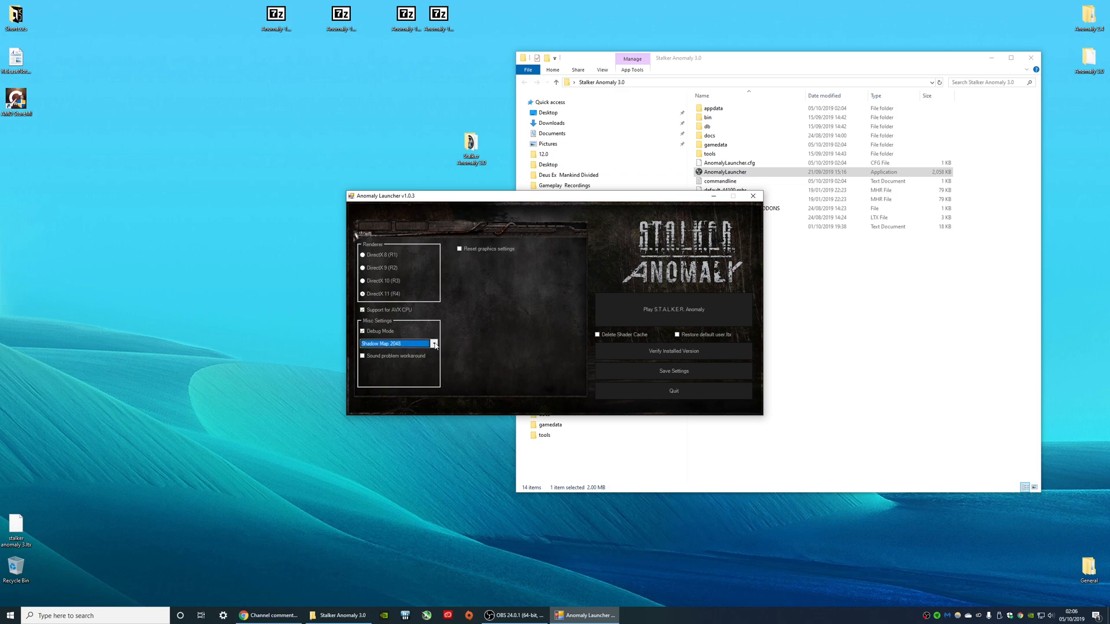
pyautogui.click(433, 343)
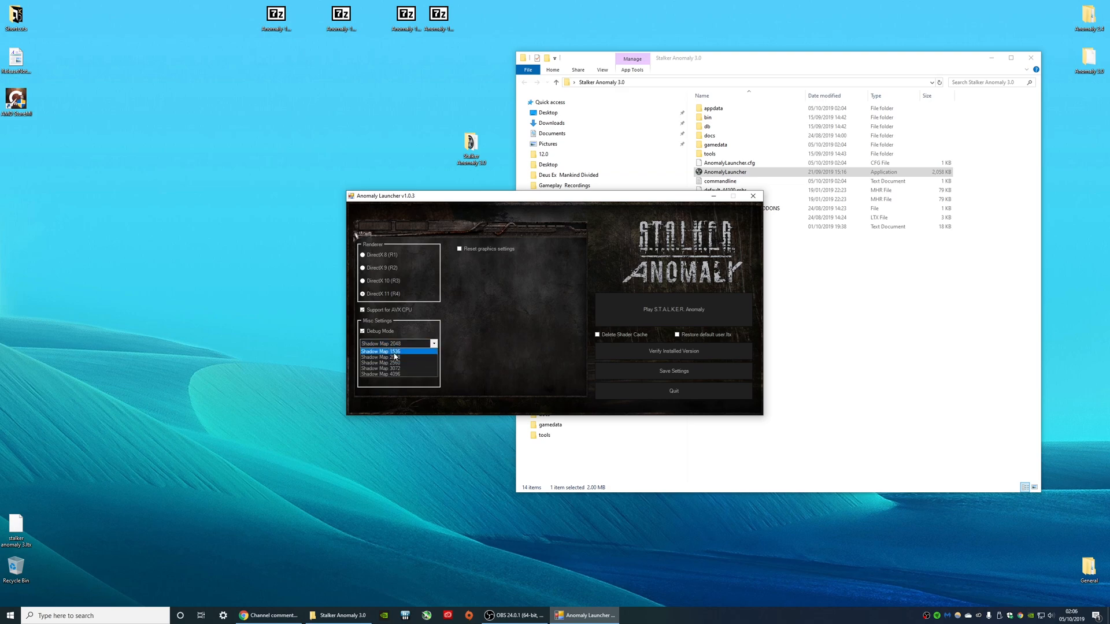
pyautogui.click(394, 343)
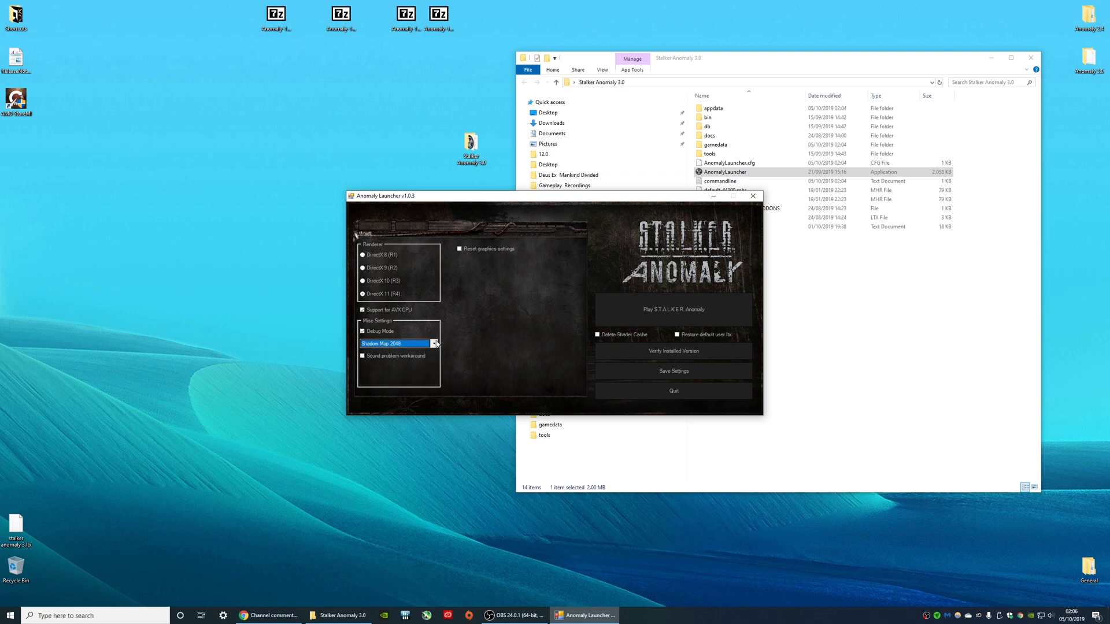
pyautogui.moveTo(505, 336)
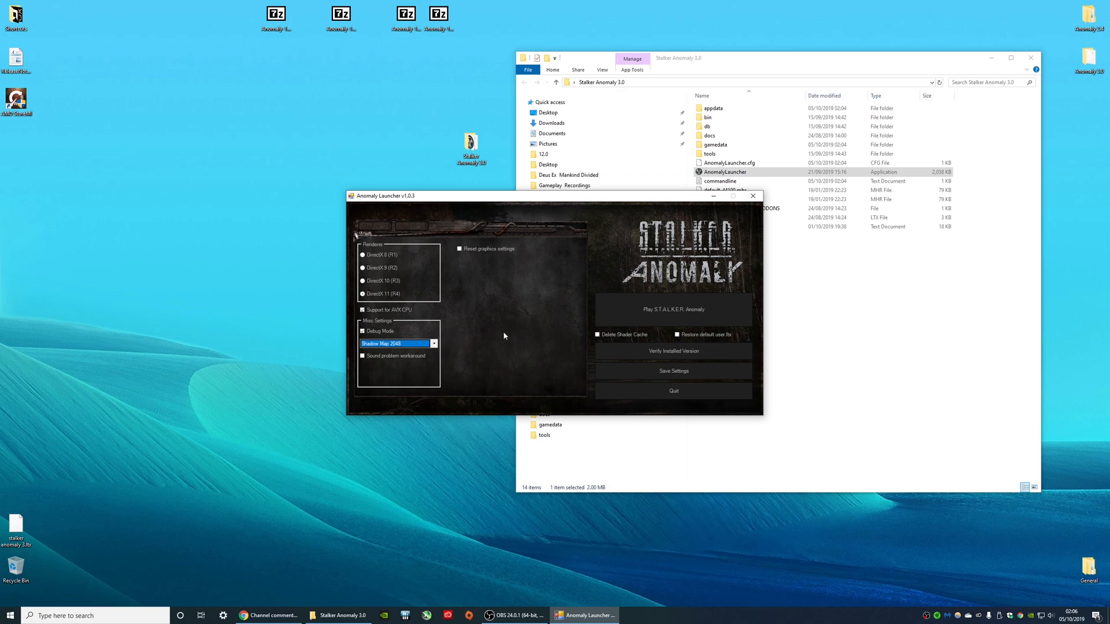
pyautogui.moveTo(535, 338)
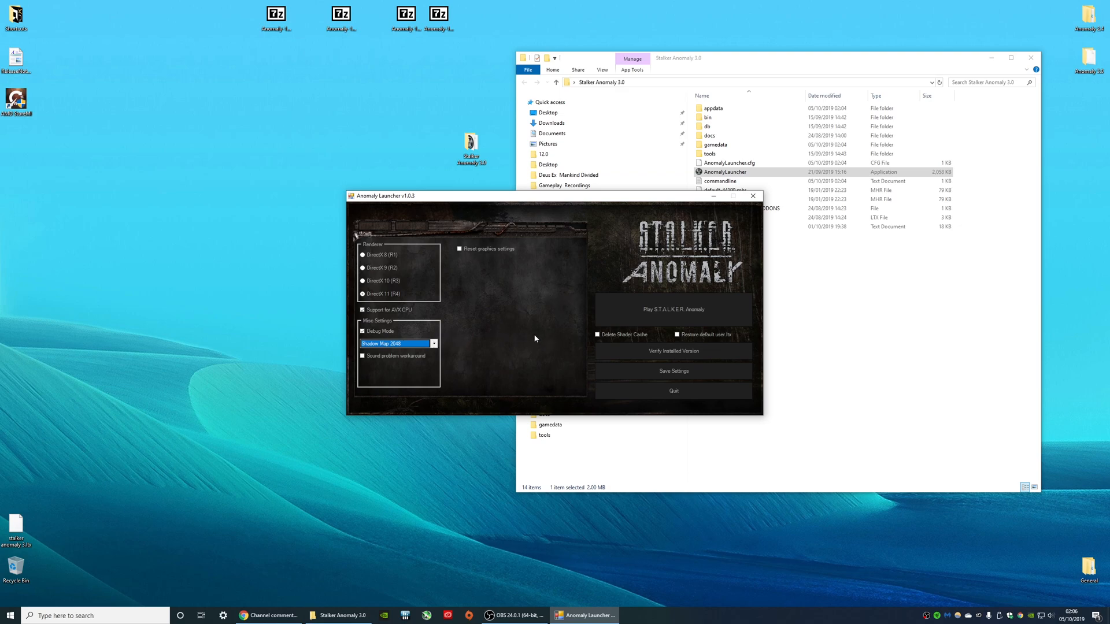
pyautogui.moveTo(549, 322)
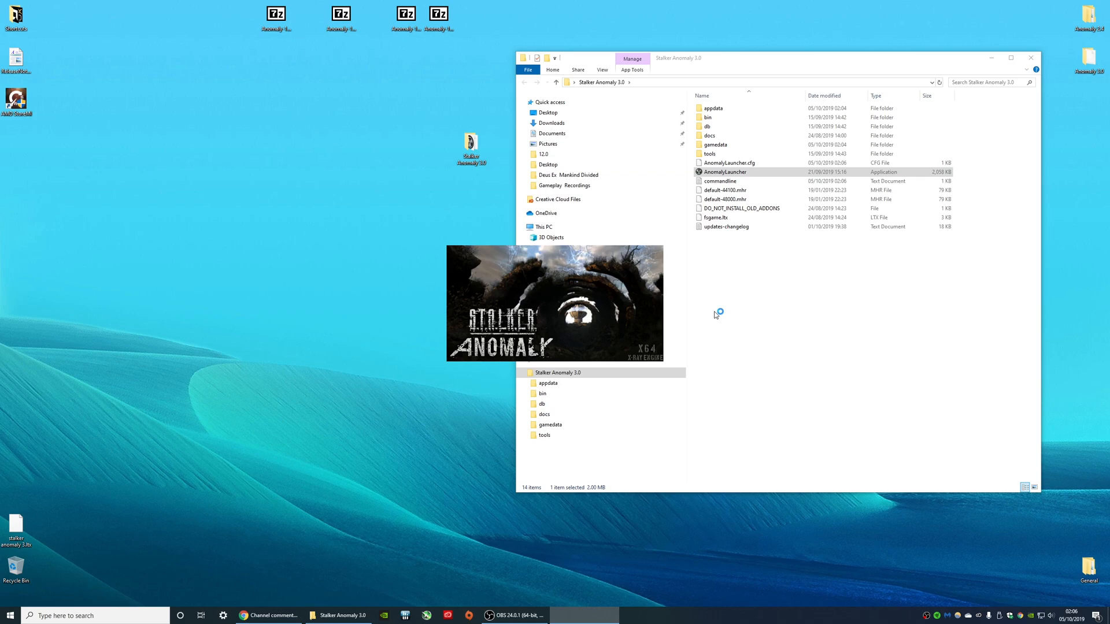
# Launch the game and begin New game setup from the main menu.
pyautogui.doubleClick(724, 171)
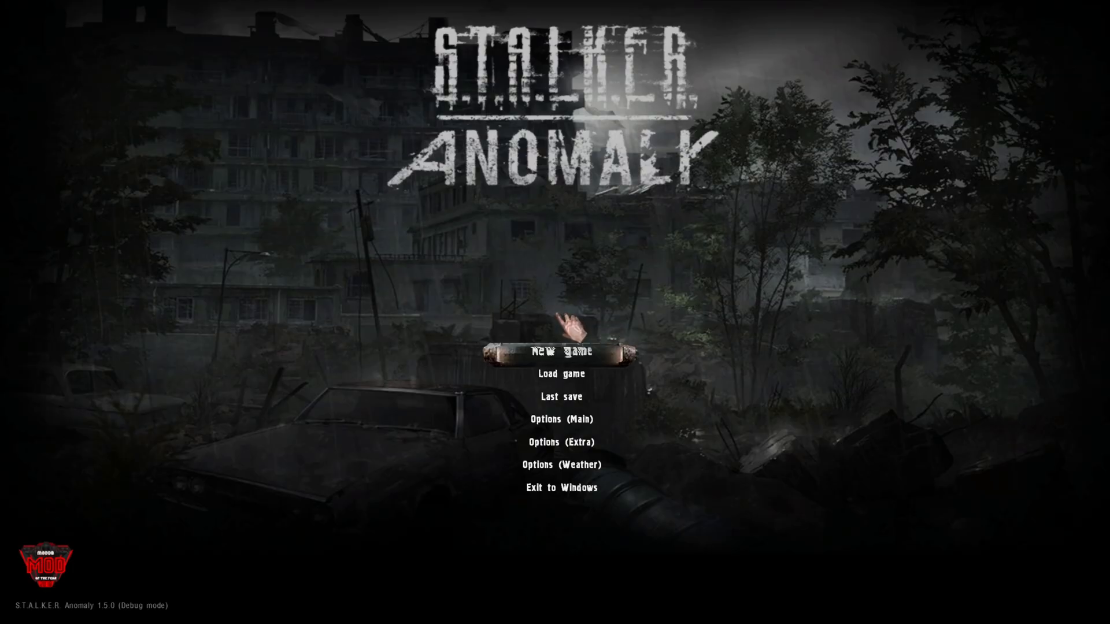
pyautogui.moveTo(563, 398)
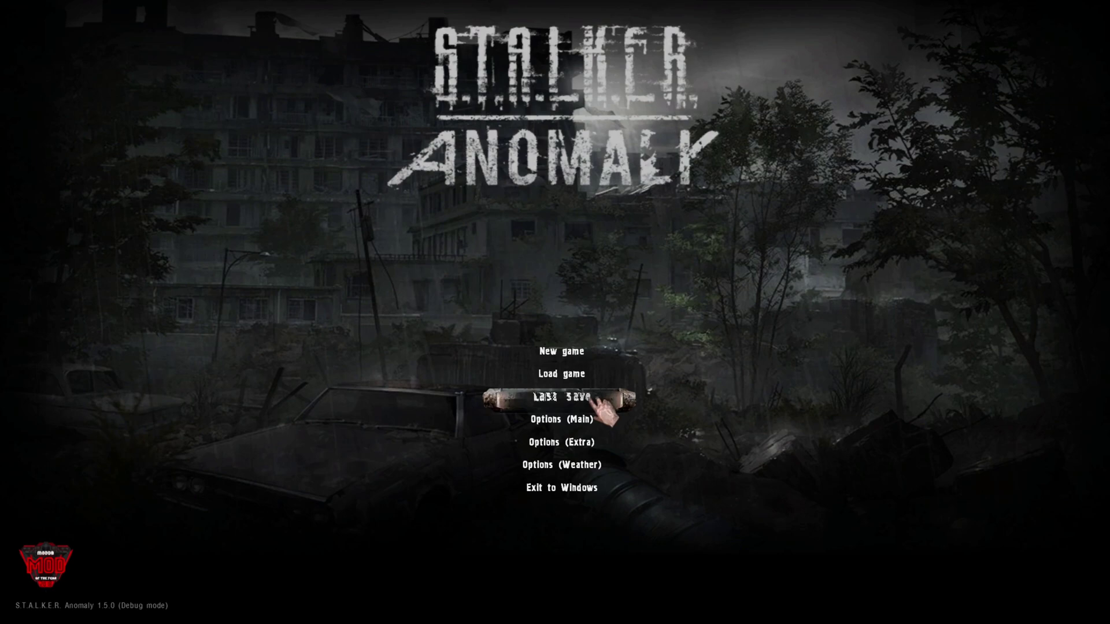
pyautogui.moveTo(558, 353)
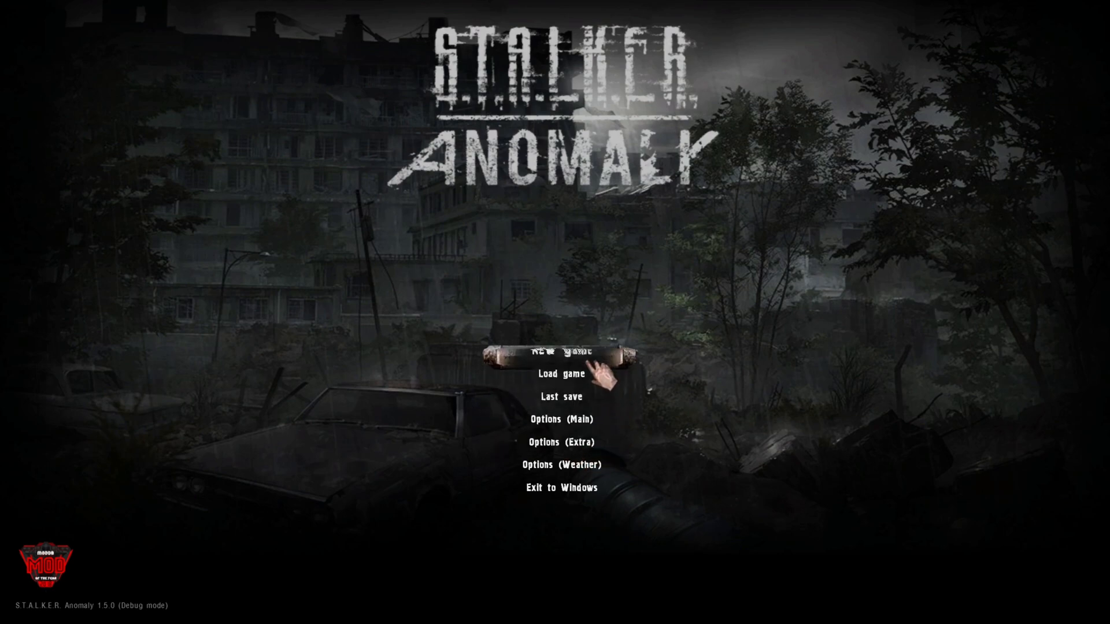
pyautogui.click(561, 361)
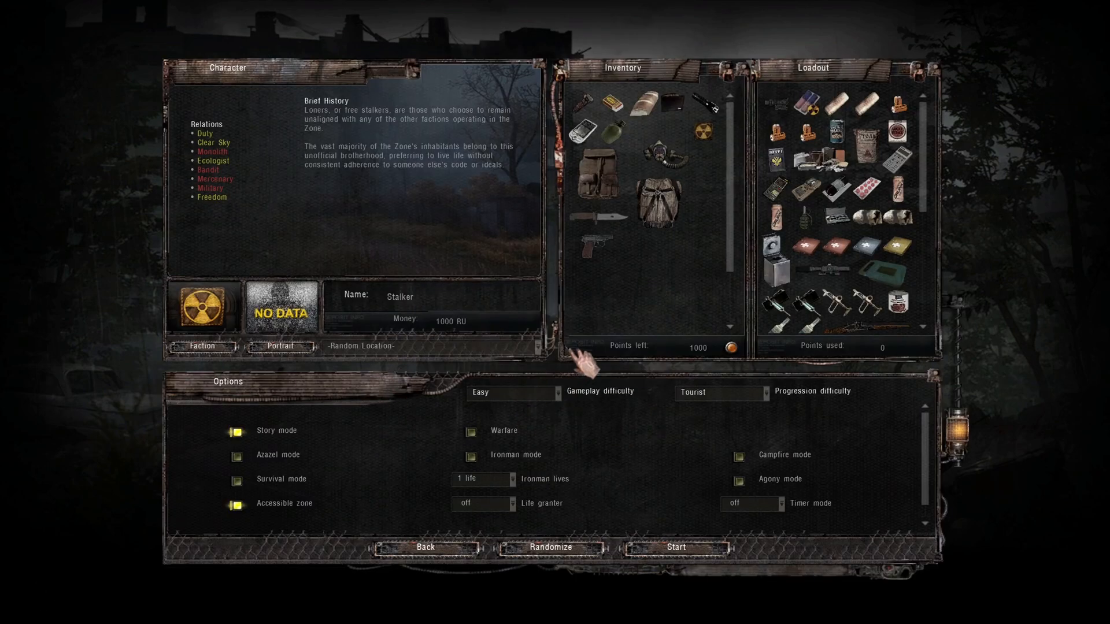
pyautogui.moveTo(548, 514)
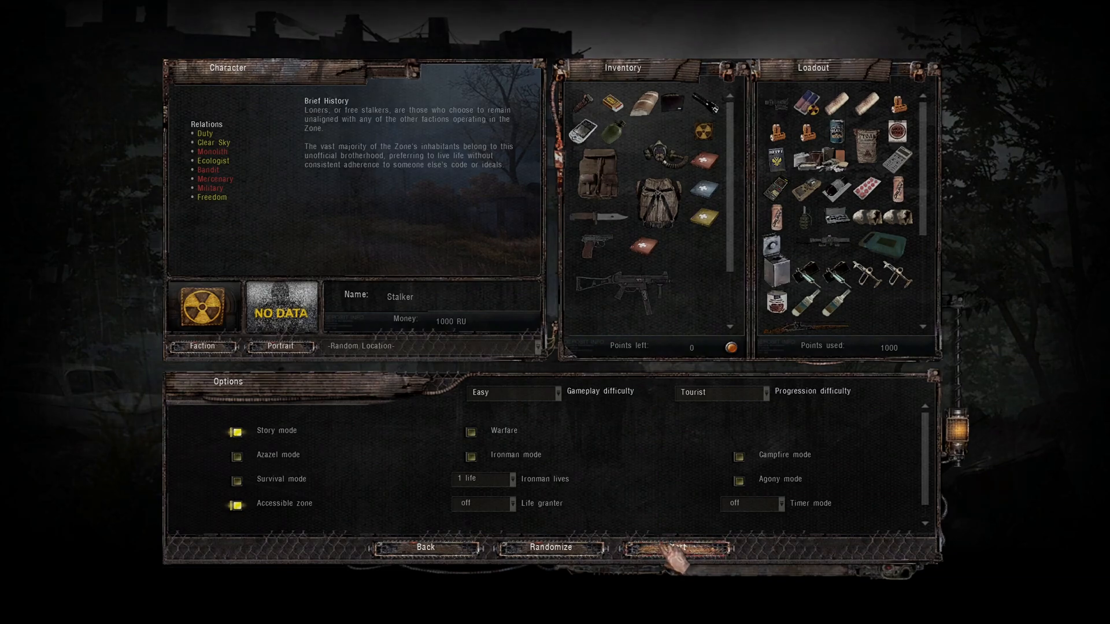
# Start the game in the Zone and enter the fov console command with a new value starting with 8.
pyautogui.click(700, 548)
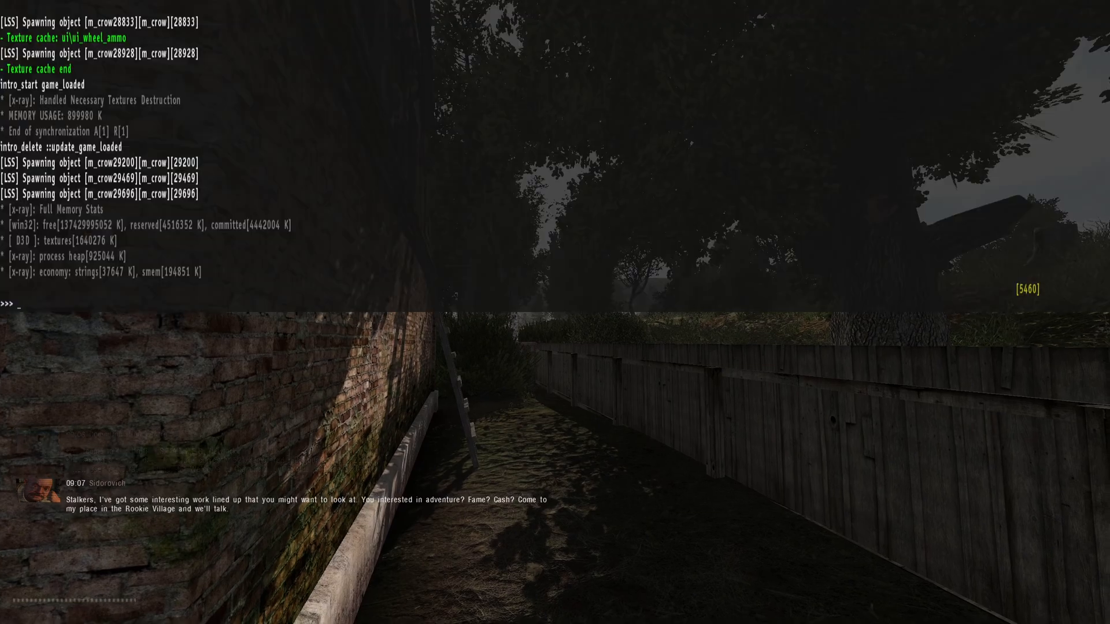
pyautogui.write('f')
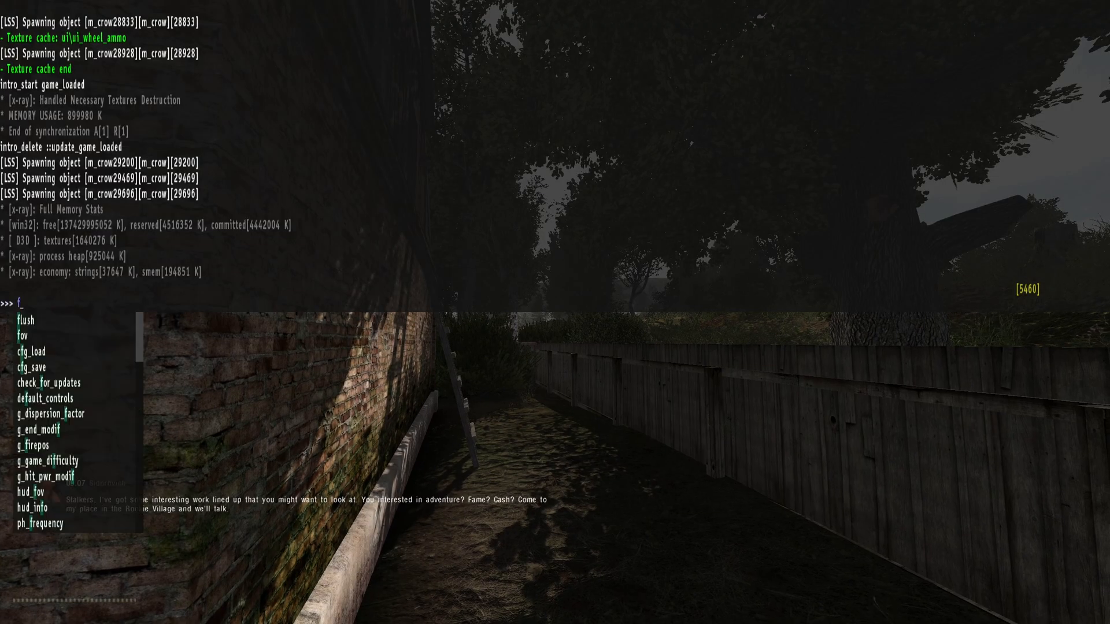
pyautogui.write('ov')
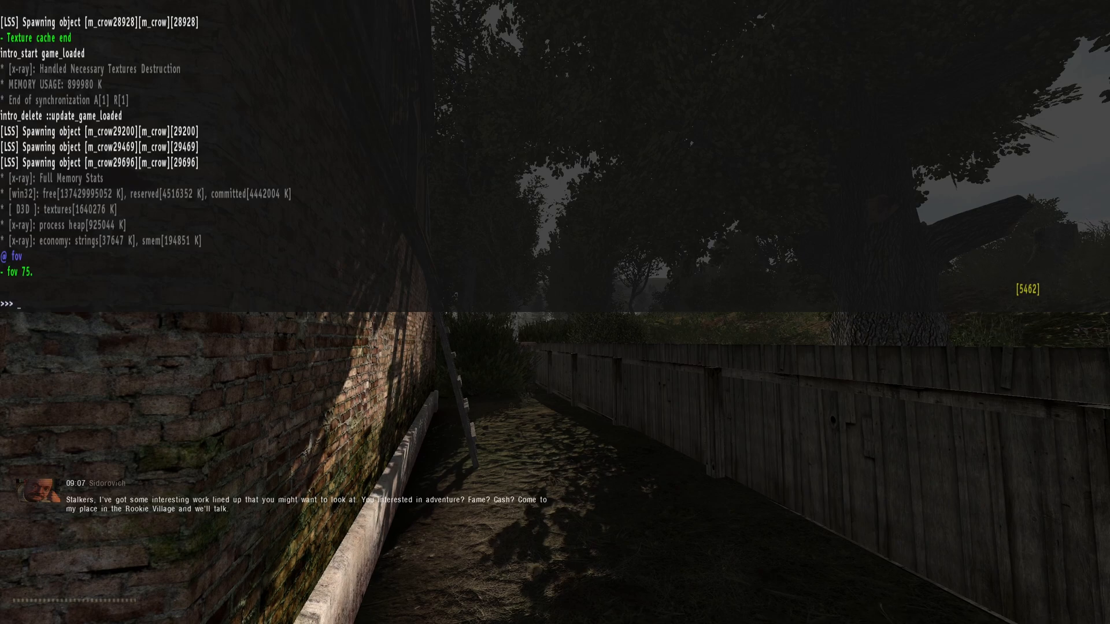
pyautogui.write('fov')
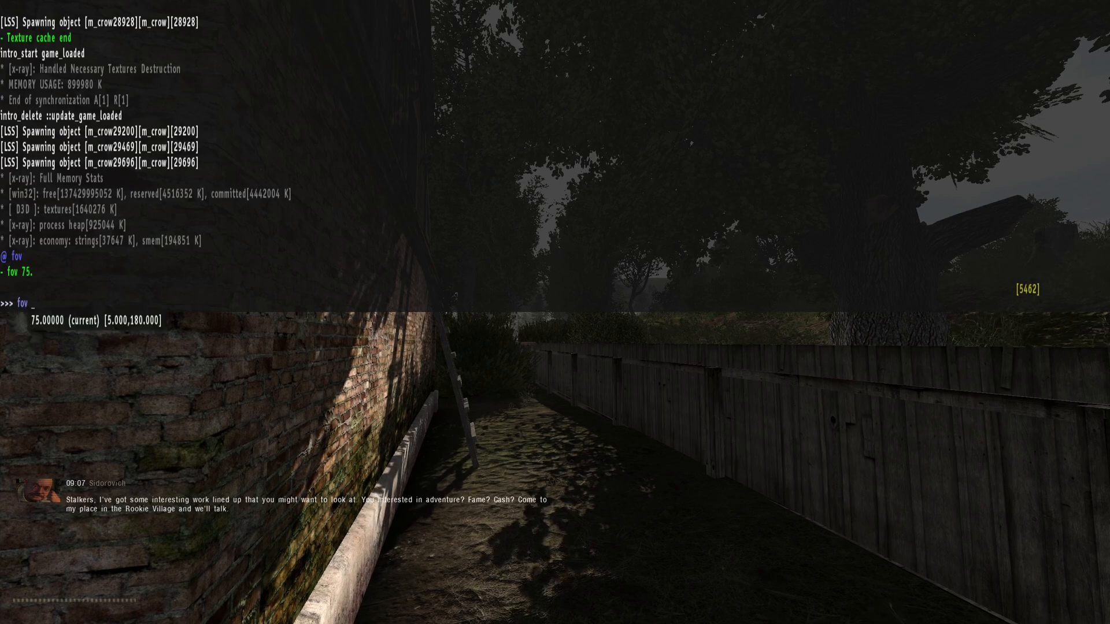
pyautogui.write('8')
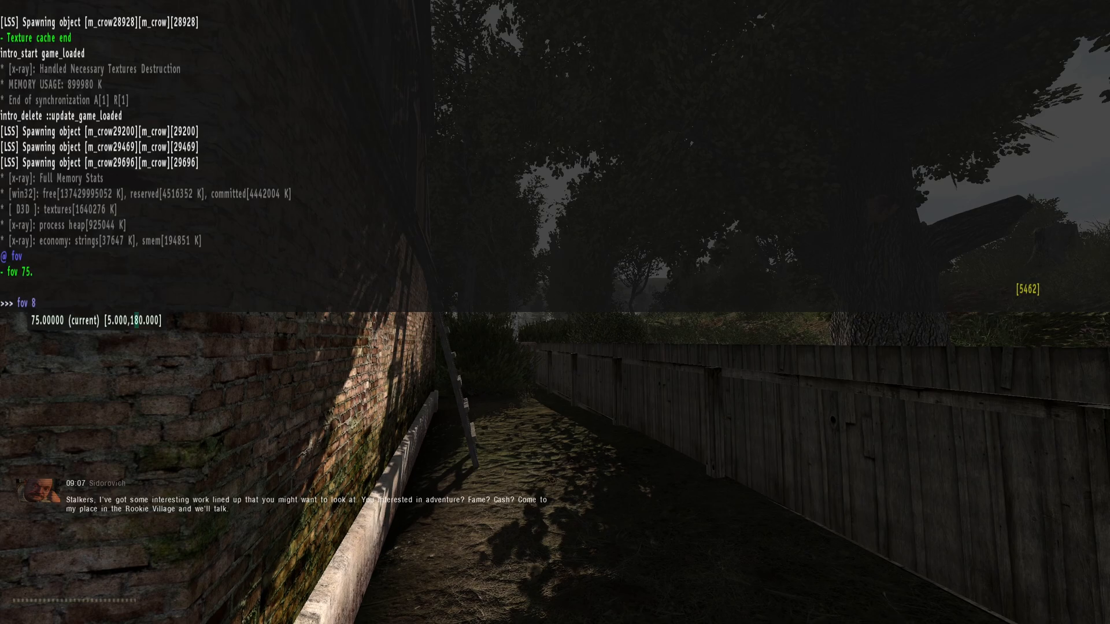